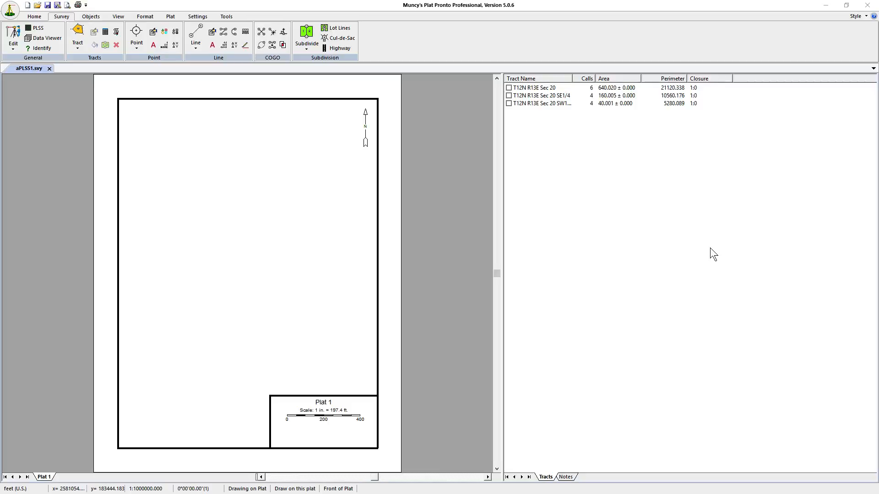
mouse_move(266, 159)
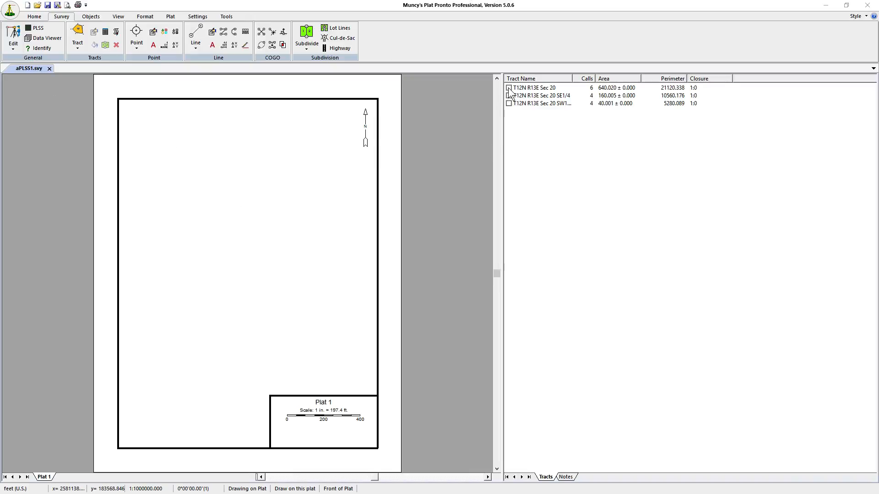
Show the section and 40-acre tracts, fit them on the page, and set 1000 ft/in scale.
left_click(508, 87)
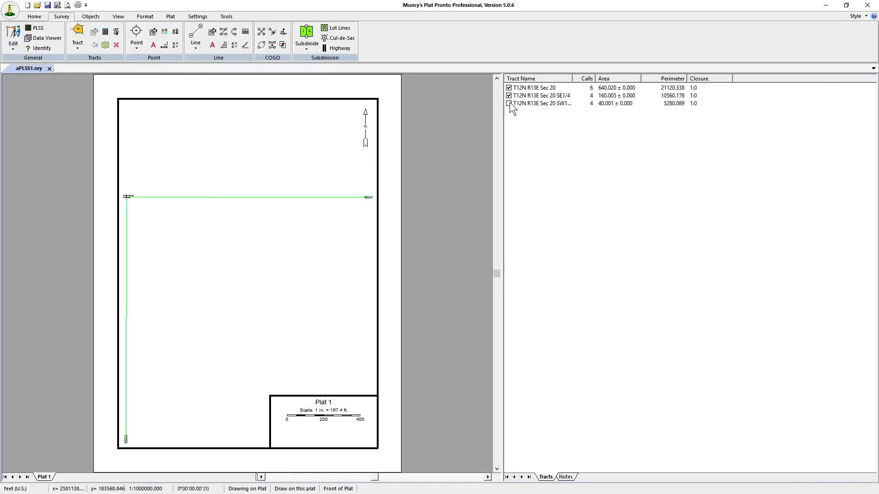
left_click(509, 103)
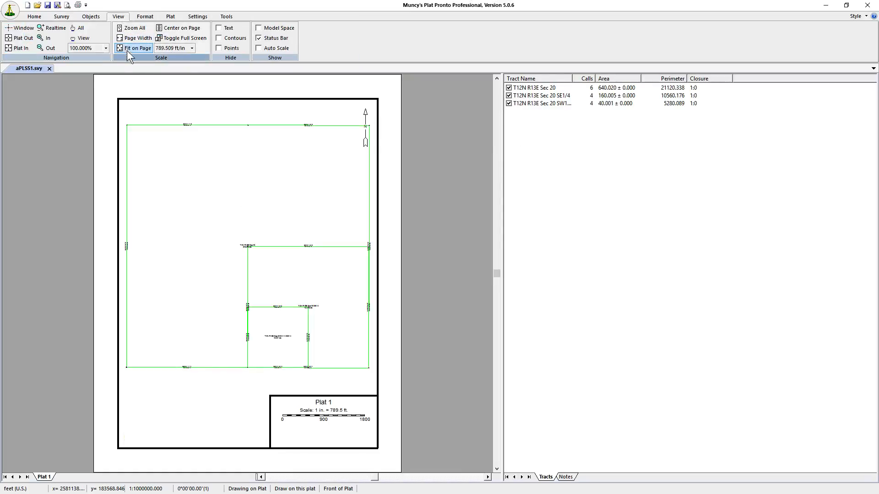
left_click(192, 47)
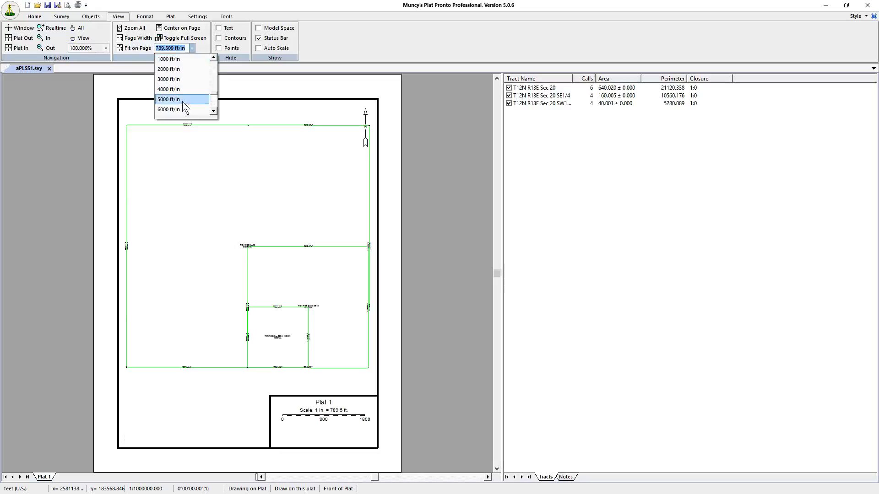
left_click(168, 59)
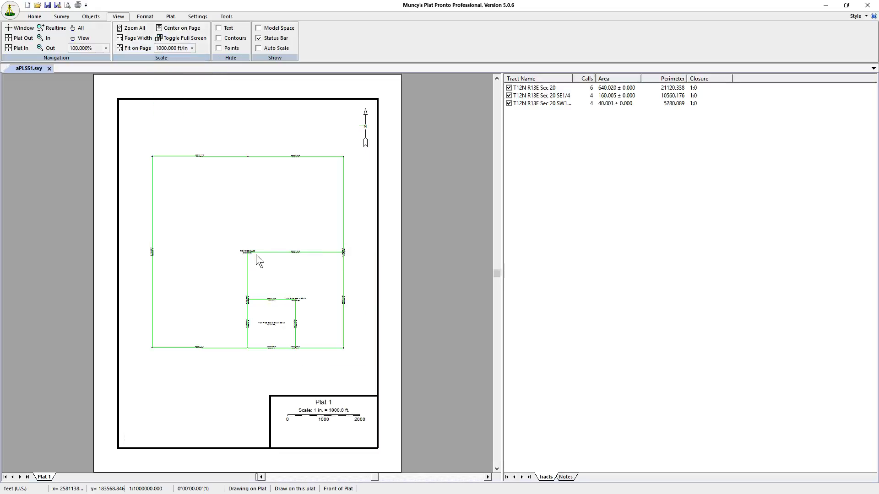
mouse_move(301, 279)
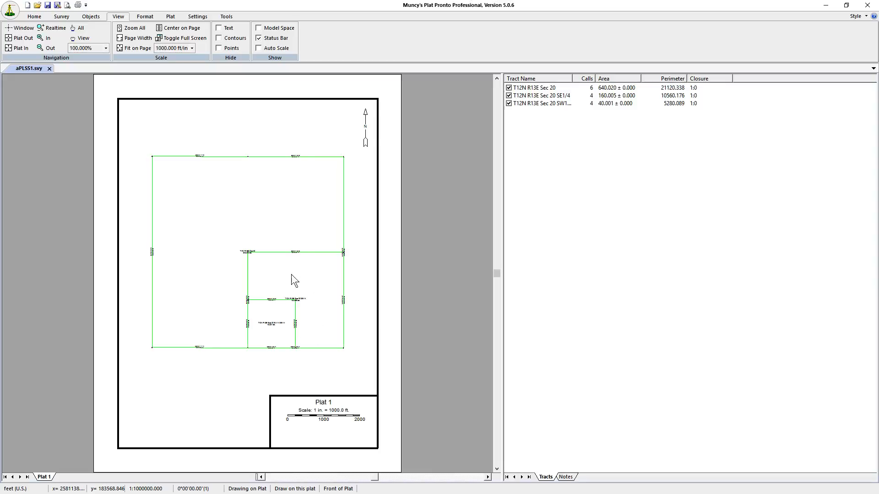
mouse_move(267, 315)
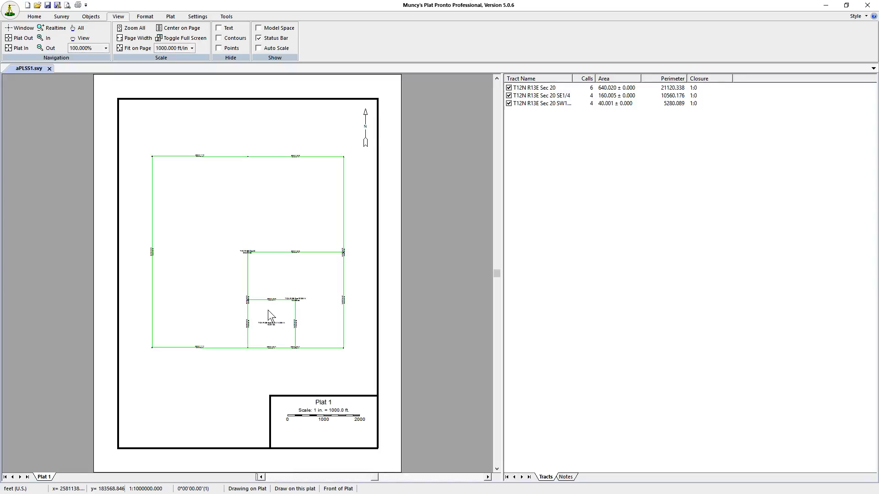
mouse_move(211, 284)
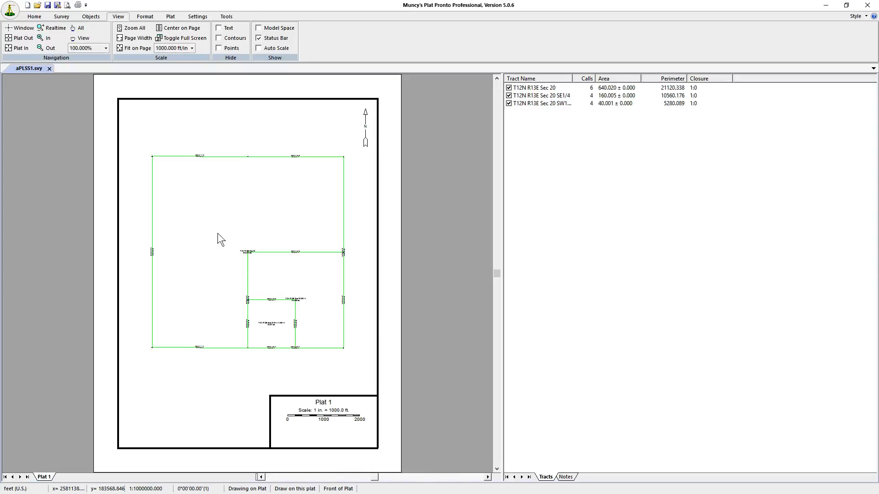
mouse_move(251, 355)
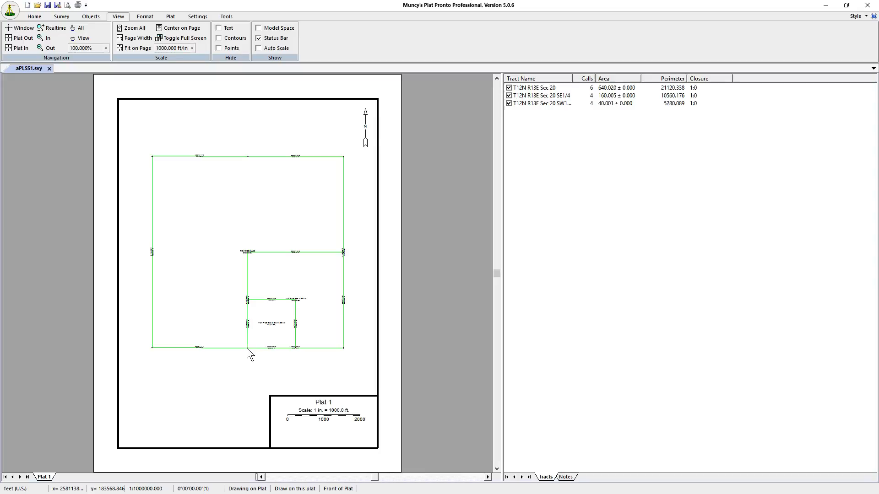
mouse_move(457, 127)
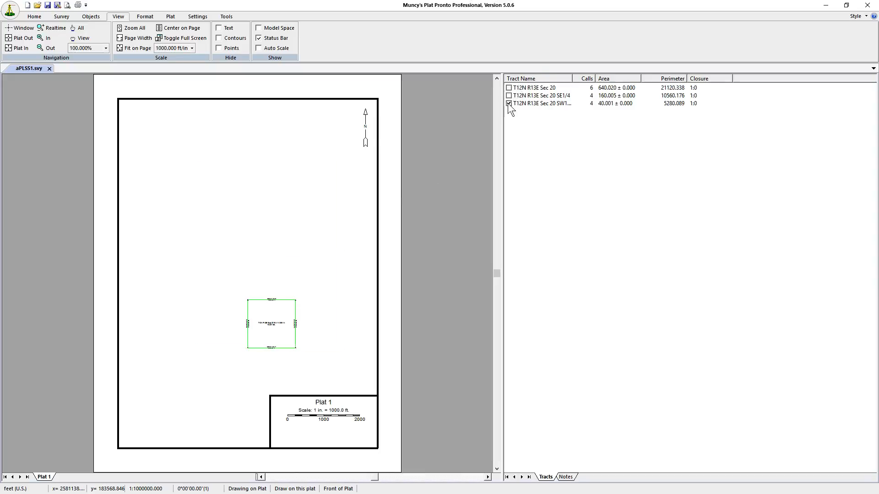
Hide the last remaining section tract and bring up the Survey tools.
left_click(508, 105)
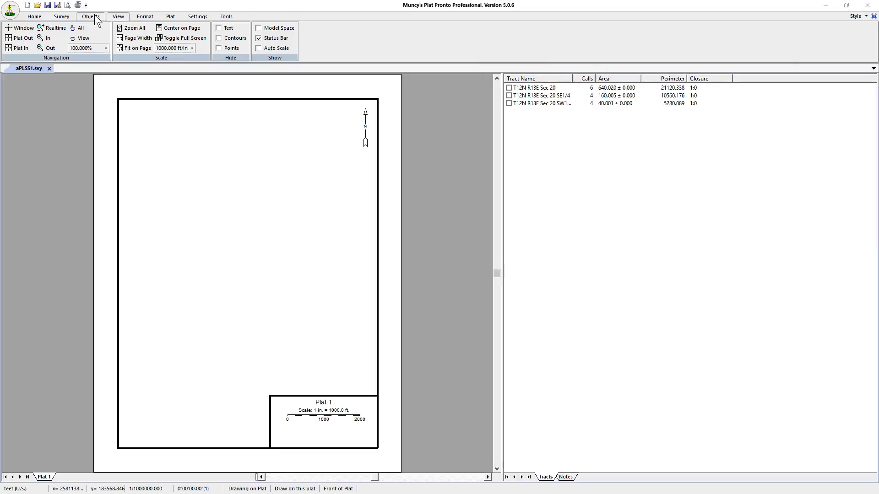
mouse_move(60, 16)
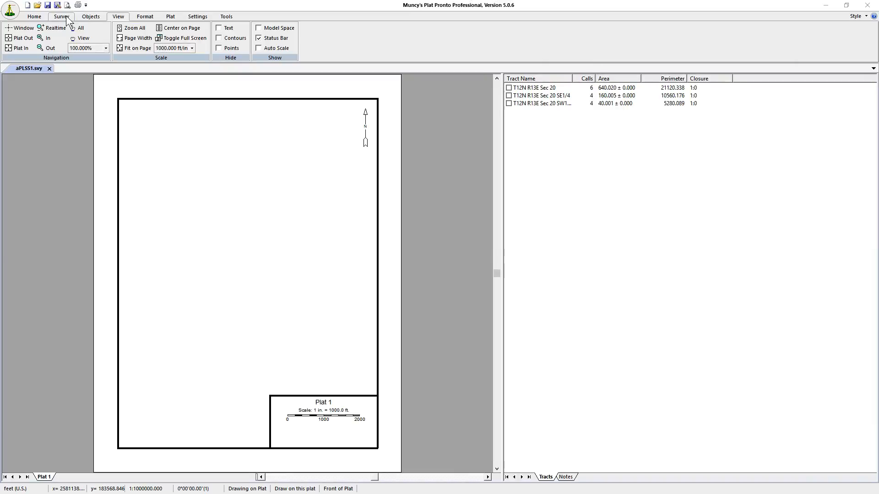
left_click(61, 17)
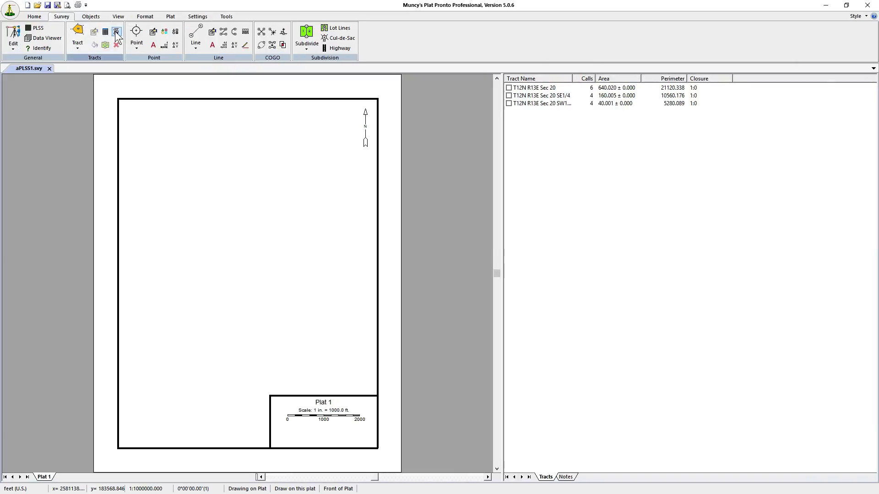
mouse_move(117, 32)
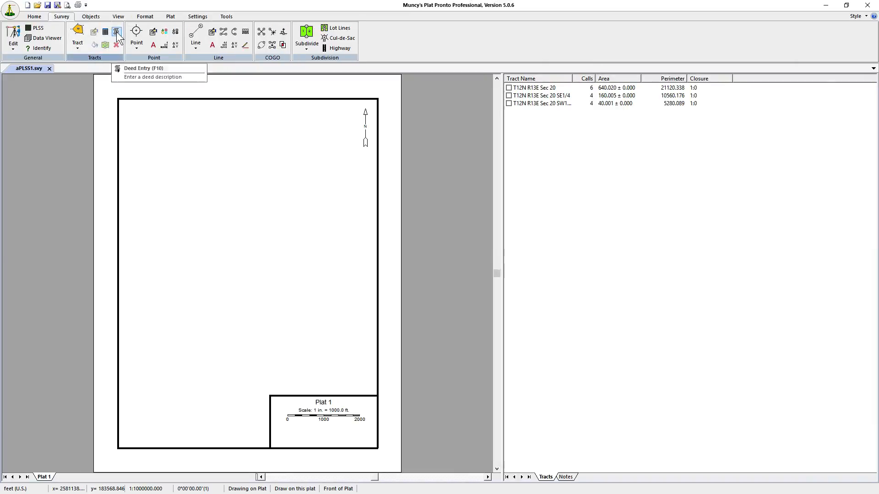
Enter the eight-call deed description named Tract 1 and accept plotting it at 16.921 acres.
left_click(143, 68)
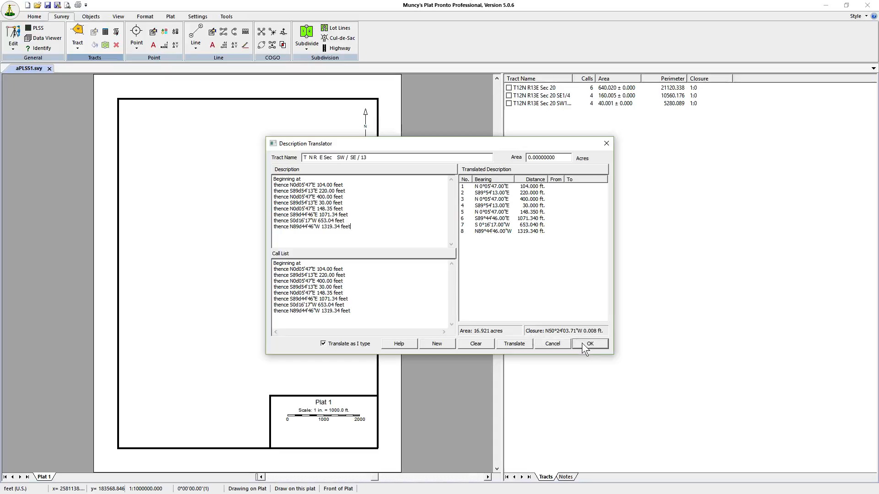
triple_click(396, 157)
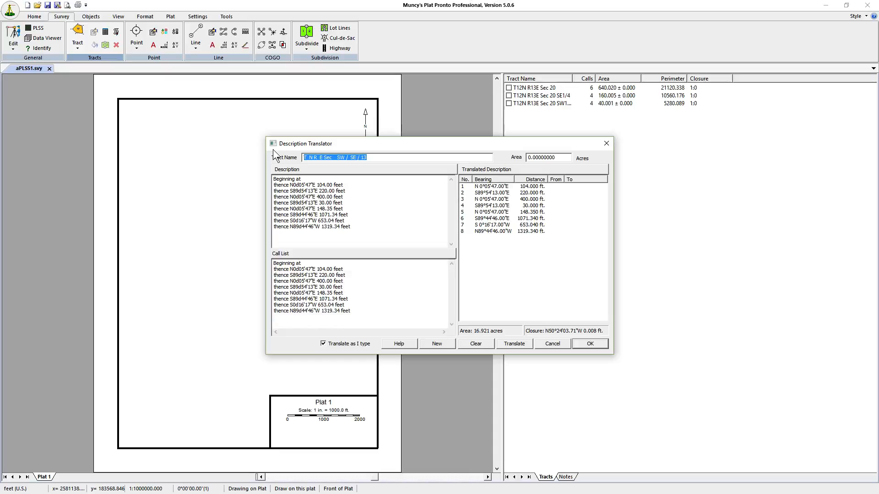
type("Tract 1")
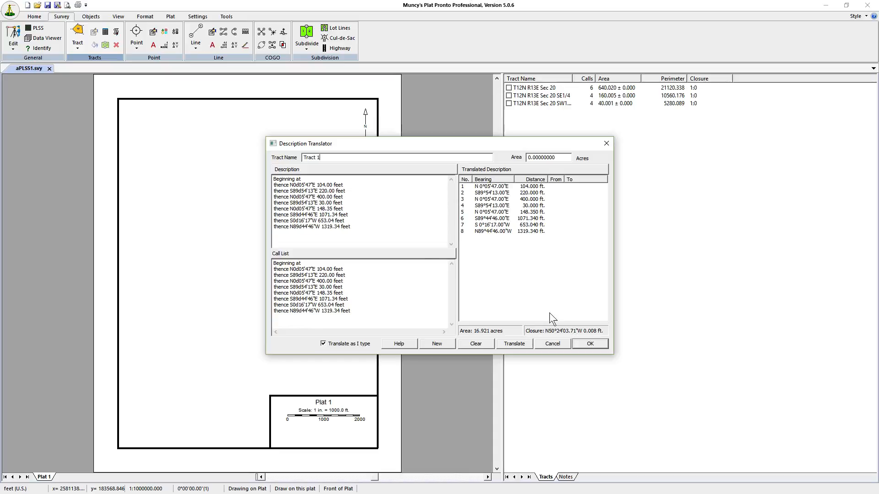
left_click(589, 344)
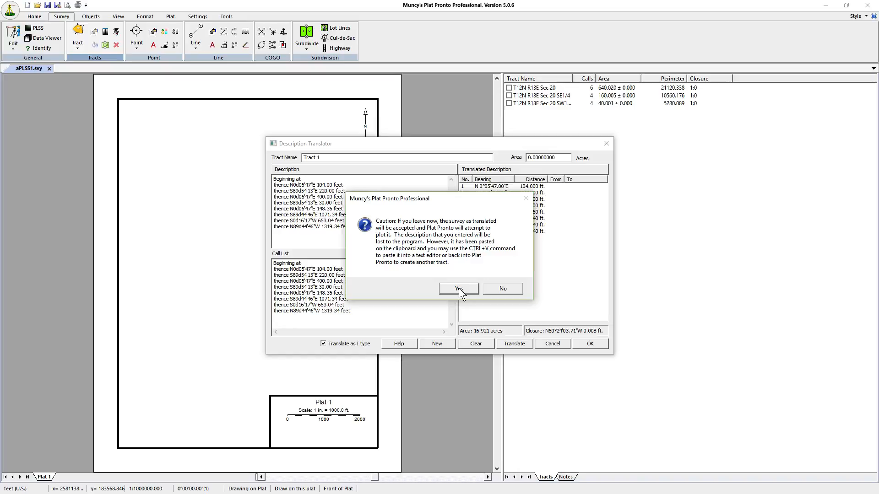
left_click(458, 288)
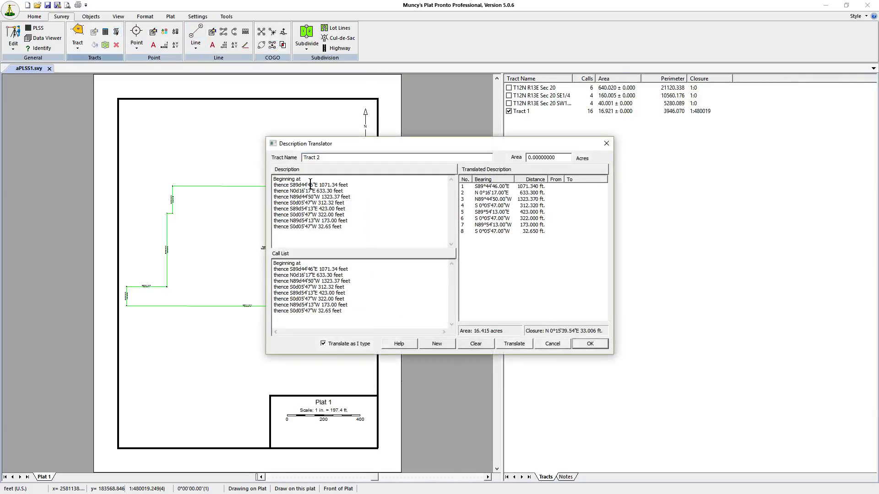
mouse_move(466, 302)
type("66")
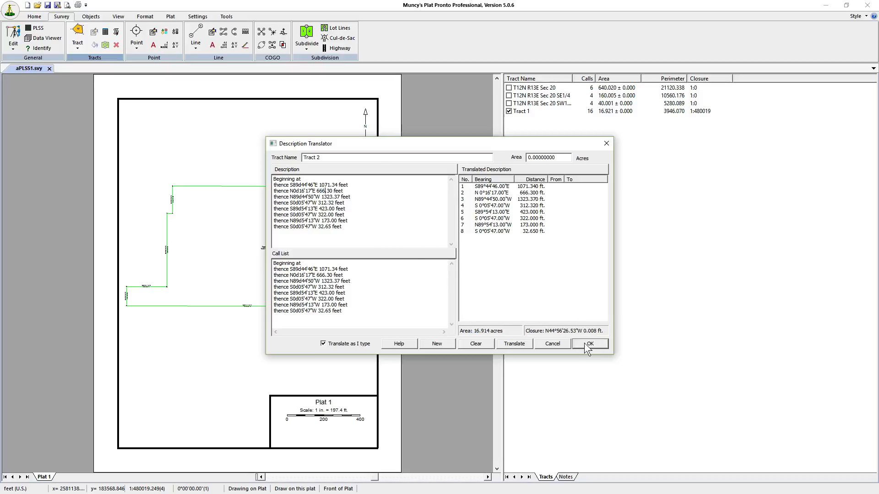
Accept the corrected Tract 2 description and confirm plotting it at 16.914 acres.
left_click(590, 344)
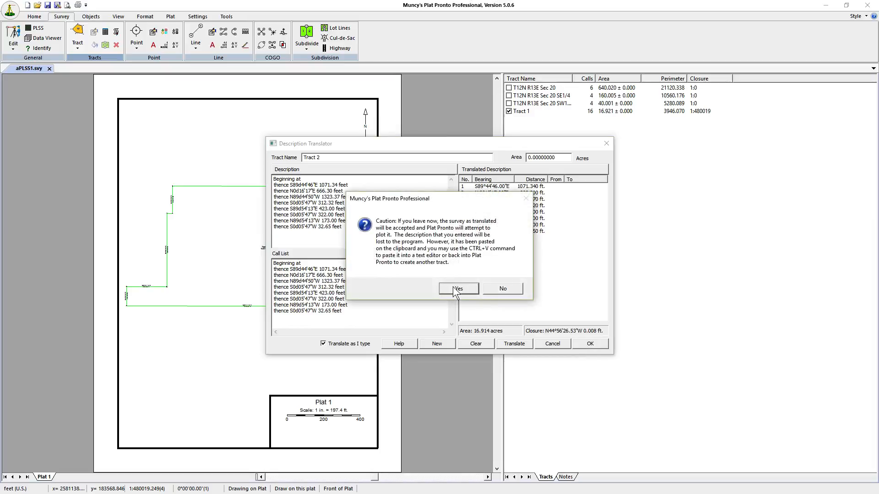
left_click(457, 288)
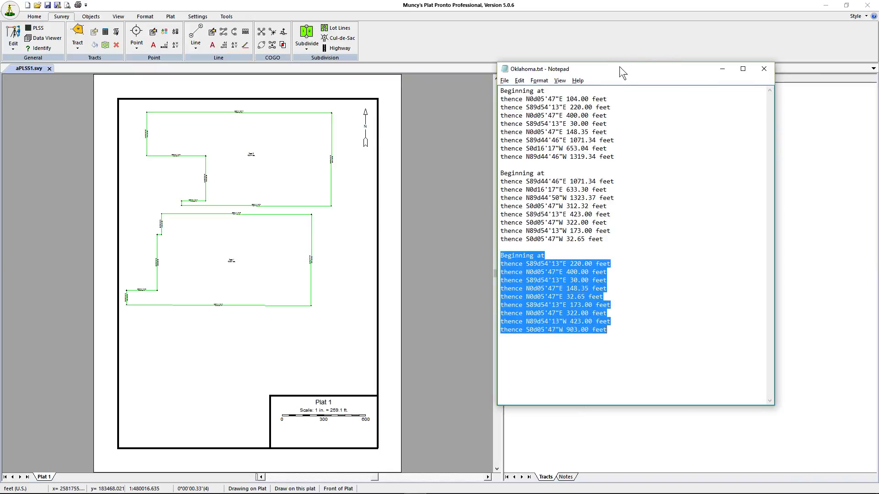
Enter the third deed description as Tract 3 and confirm plotting it at 6.186 acres.
left_click(306, 40)
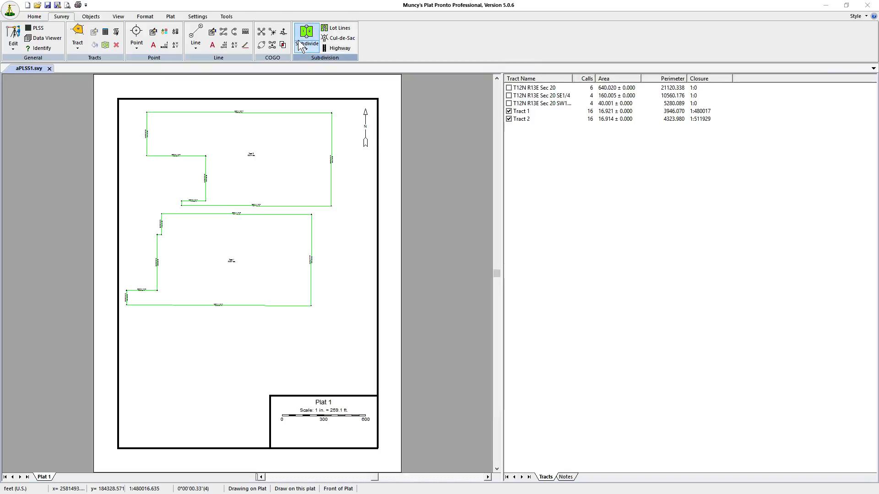
left_click(305, 32)
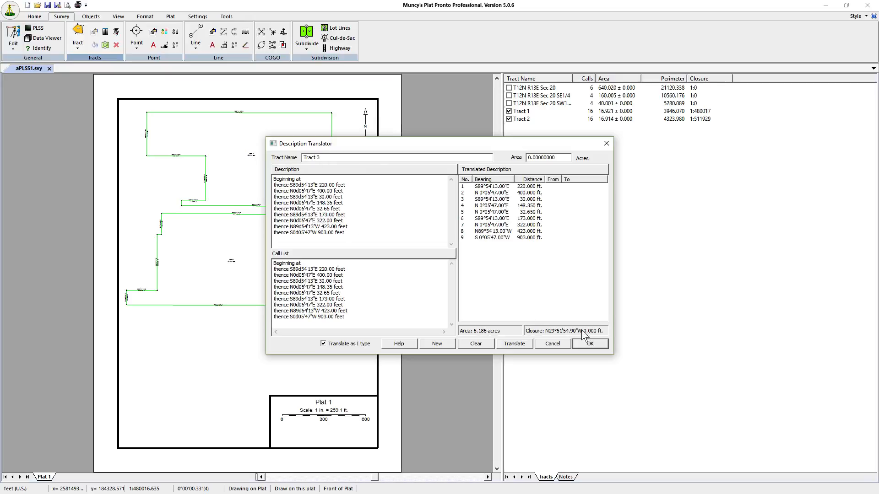
left_click(589, 344)
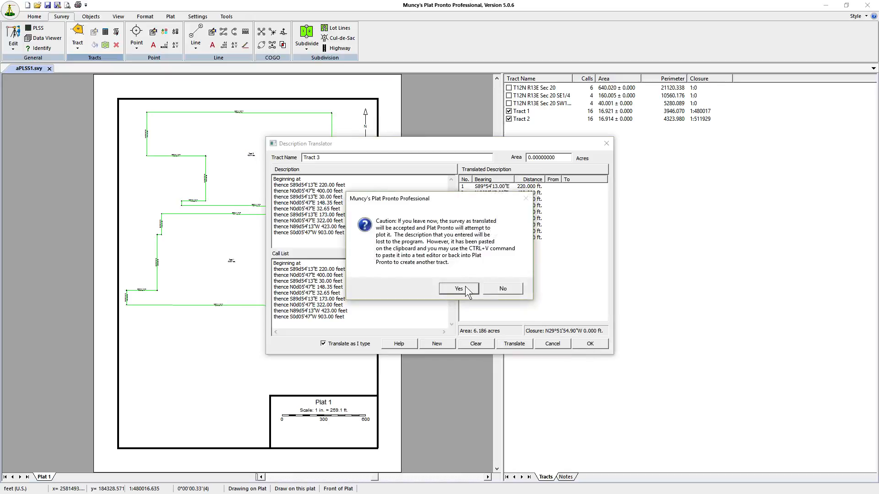
left_click(459, 288)
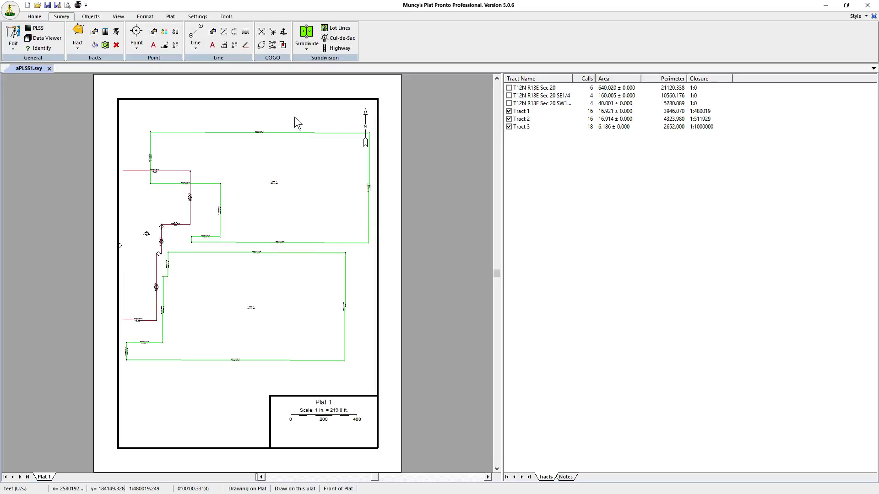
mouse_move(296, 207)
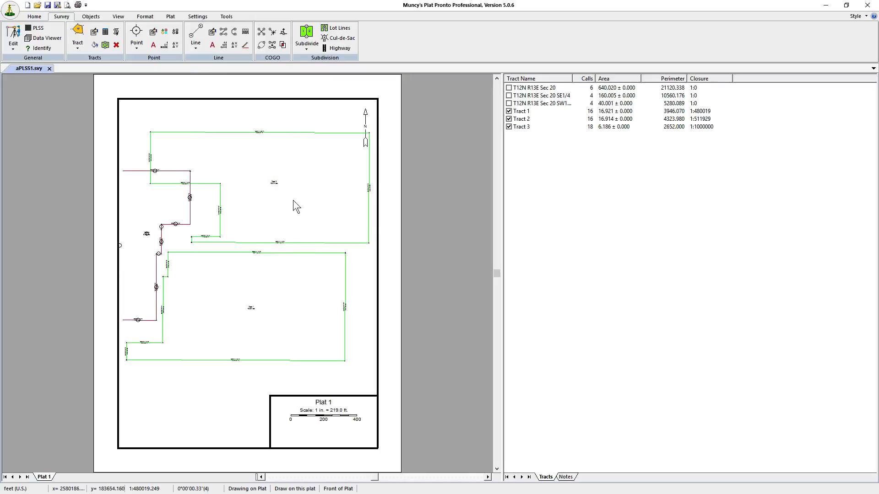
mouse_move(117, 16)
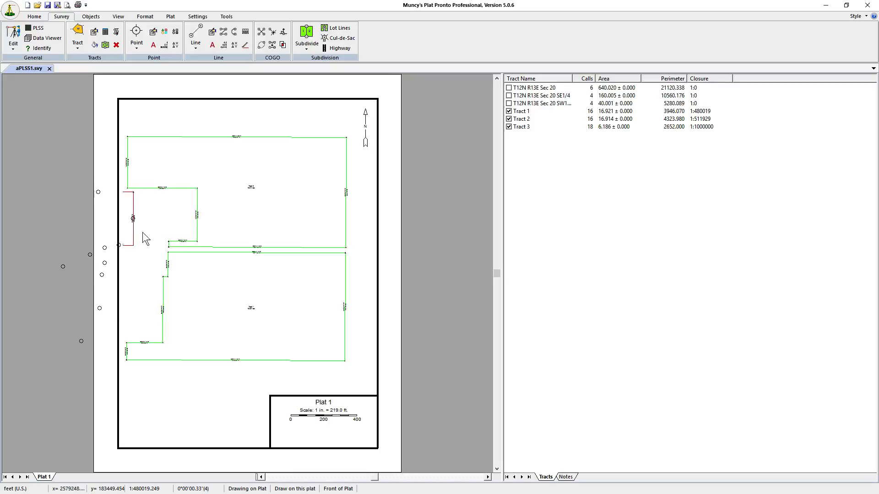
mouse_move(257, 227)
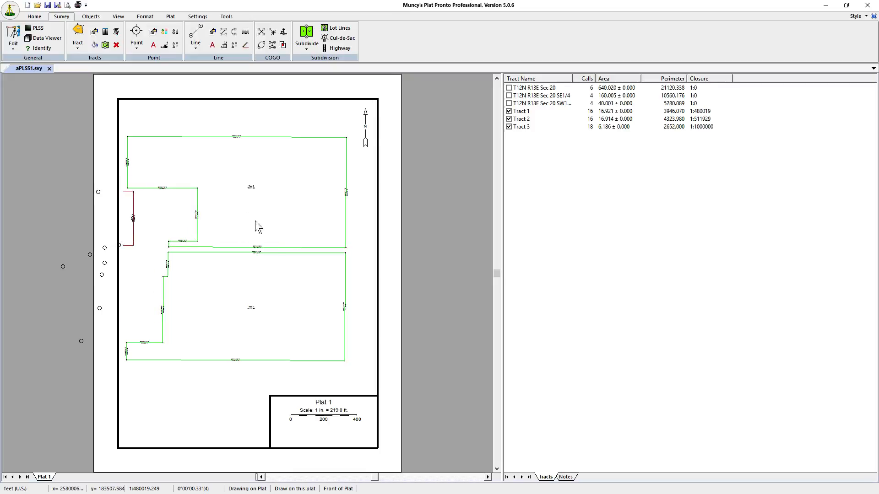
mouse_move(259, 219)
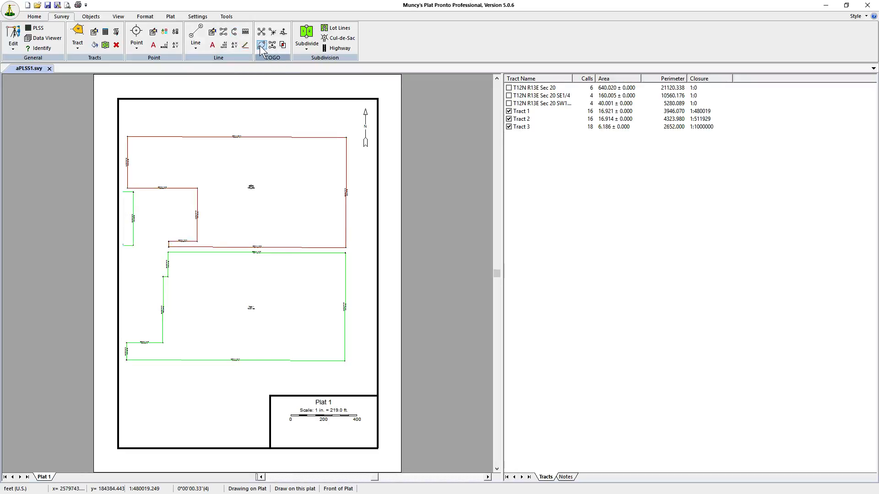
Reposition Tracts 1–3 on Plat 1 so the upper parcel abuts the lower one.
left_click(260, 45)
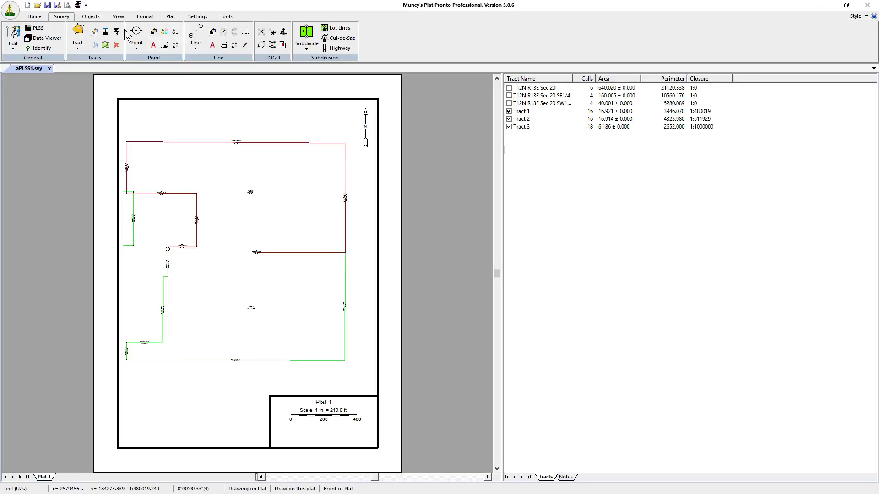
mouse_move(385, 248)
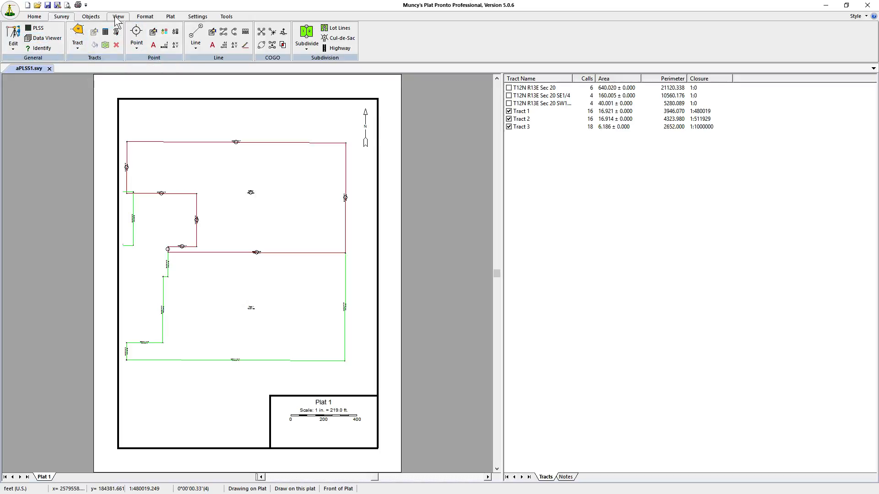
Window-zoom onto the corner where the red and green tract lines join.
left_click(90, 16)
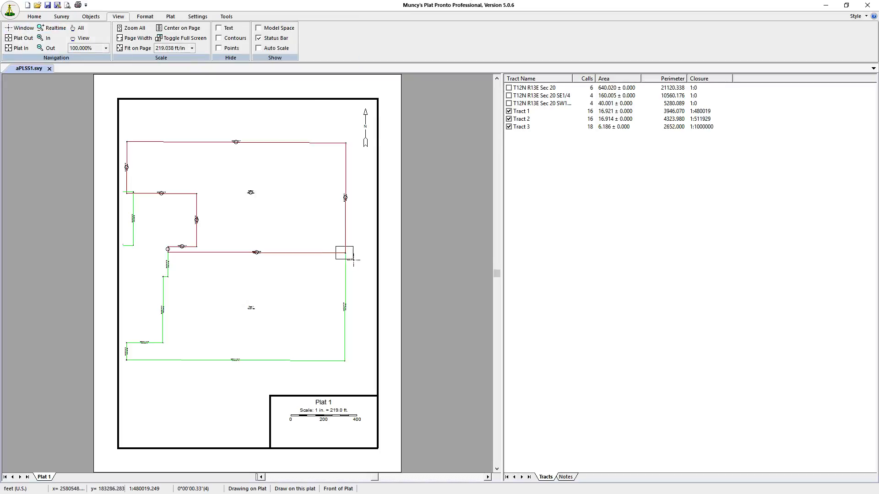
left_click(179, 28)
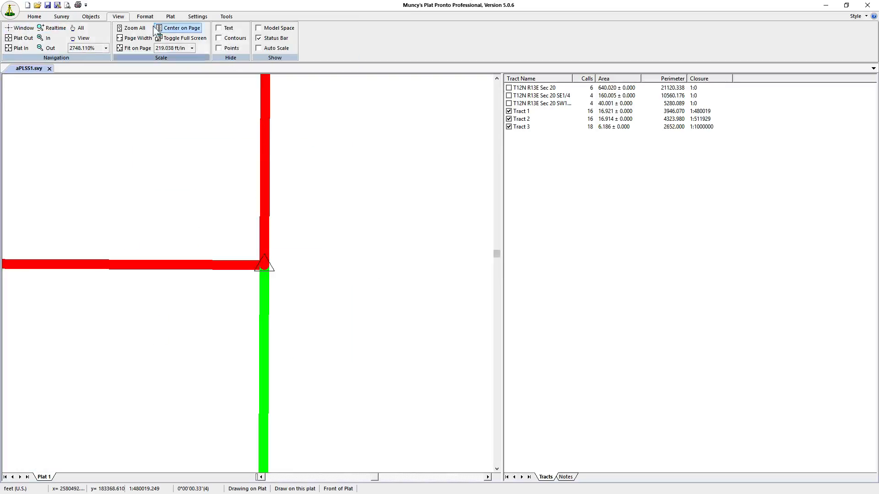
left_click(62, 17)
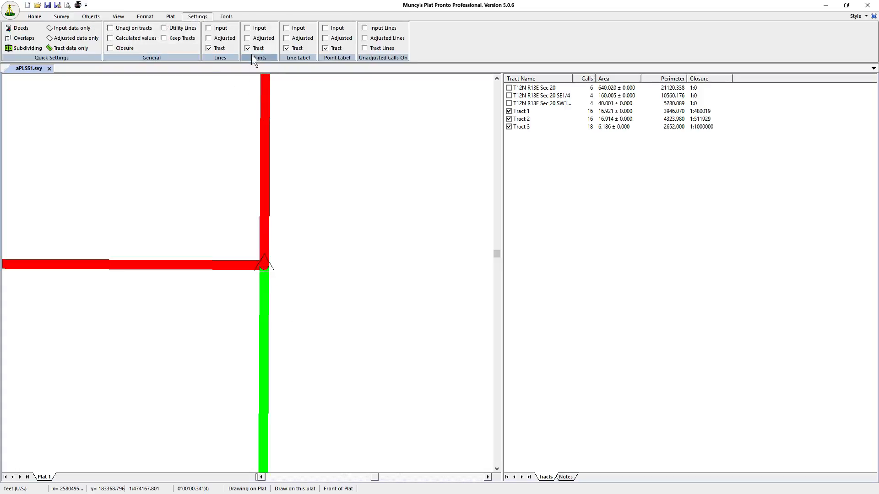
Turn on input data and tract closure display so point 24 labels the corner.
left_click(72, 38)
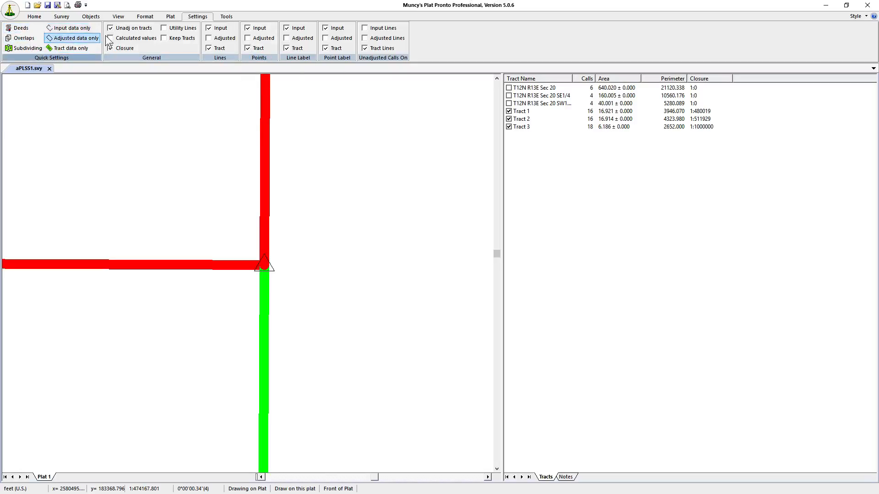
left_click(70, 48)
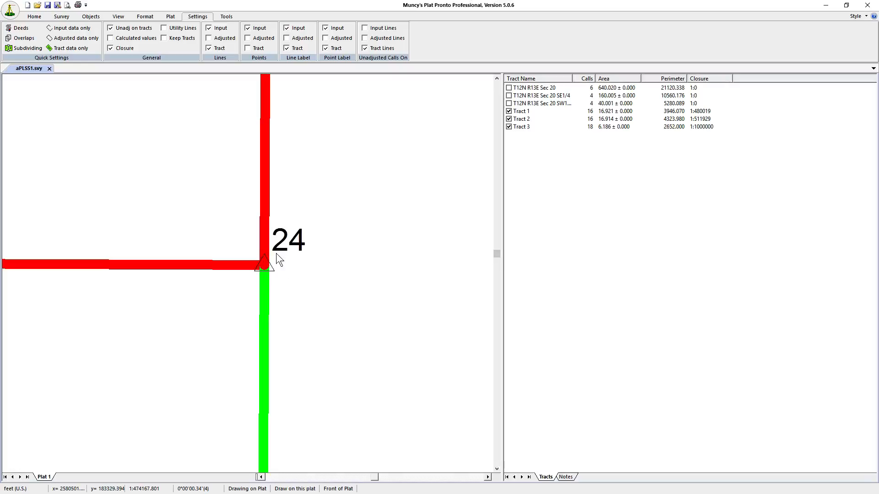
mouse_move(270, 267)
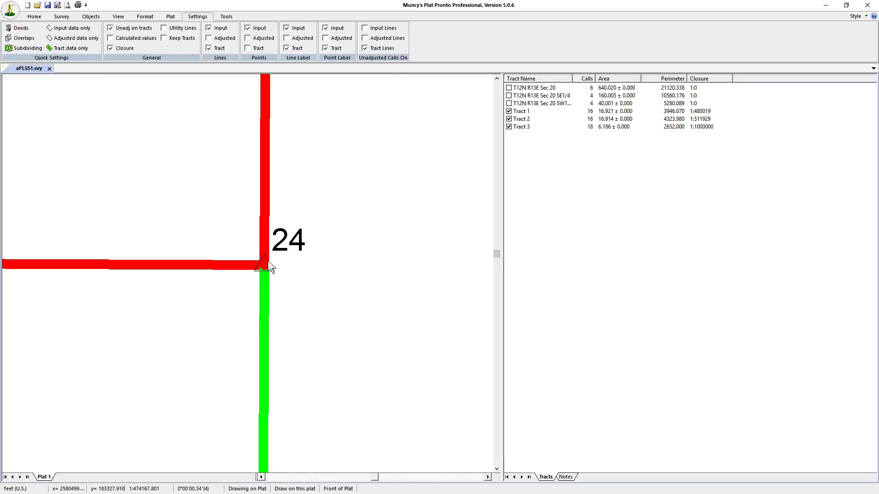
mouse_move(280, 252)
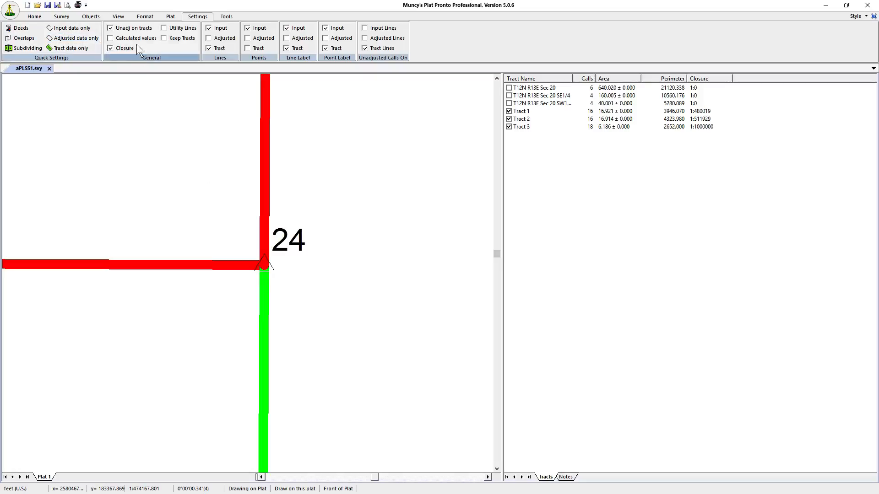
left_click(117, 15)
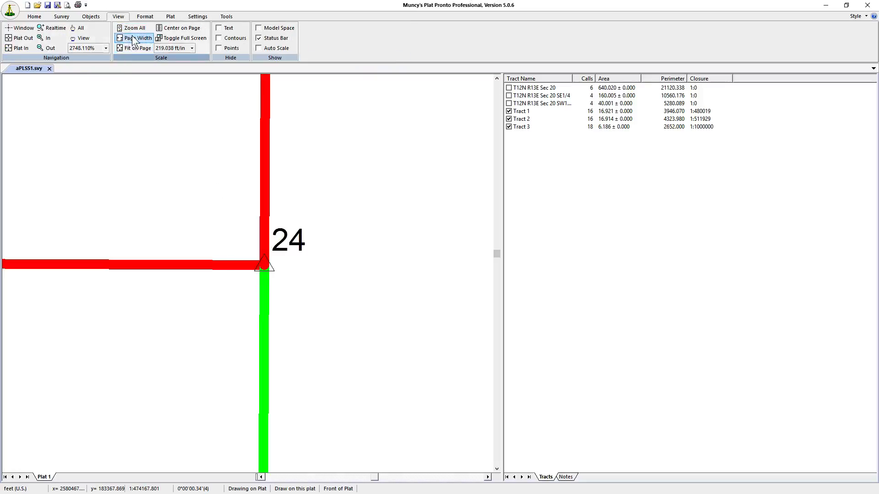
Fit the page width and move the red tract among the green lines.
left_click(137, 48)
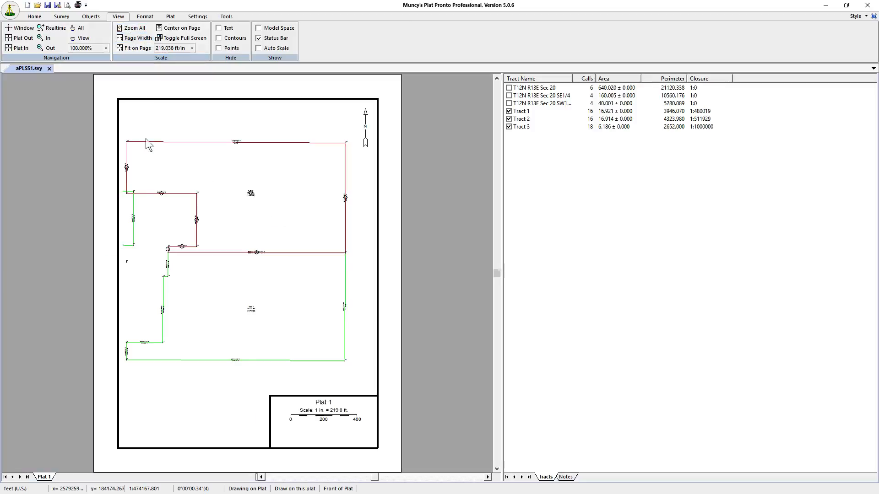
mouse_move(160, 296)
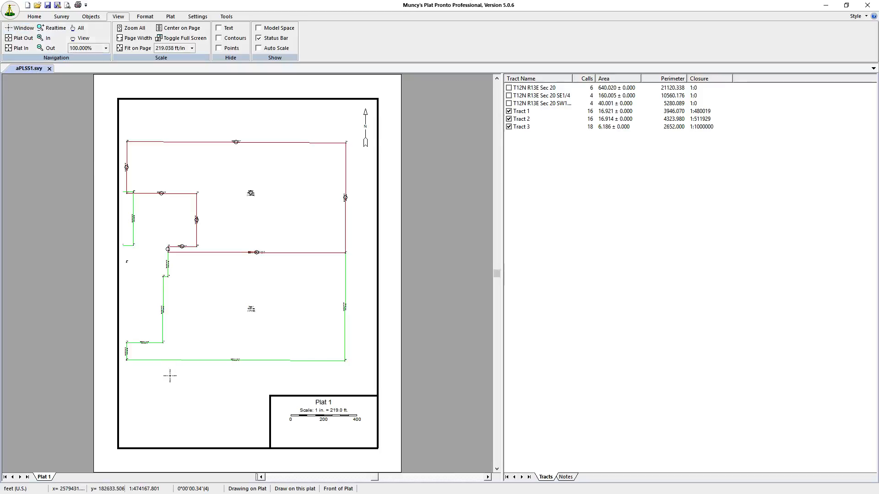
mouse_move(118, 71)
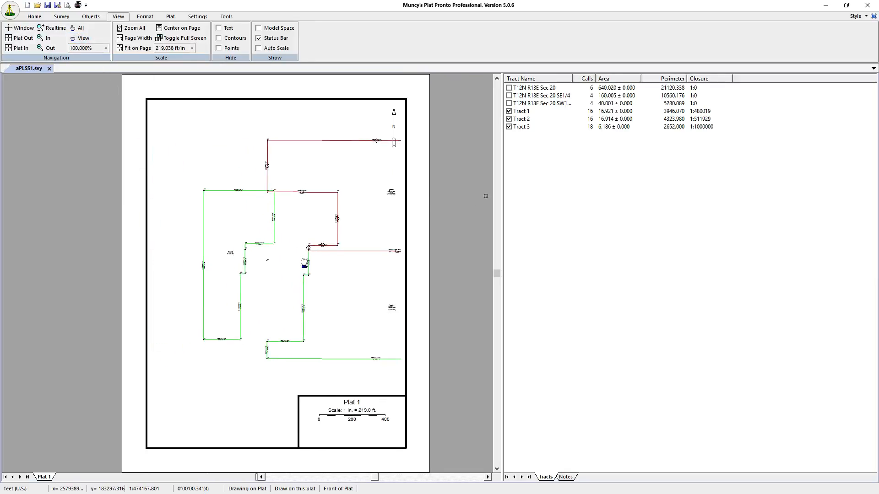
left_click(50, 47)
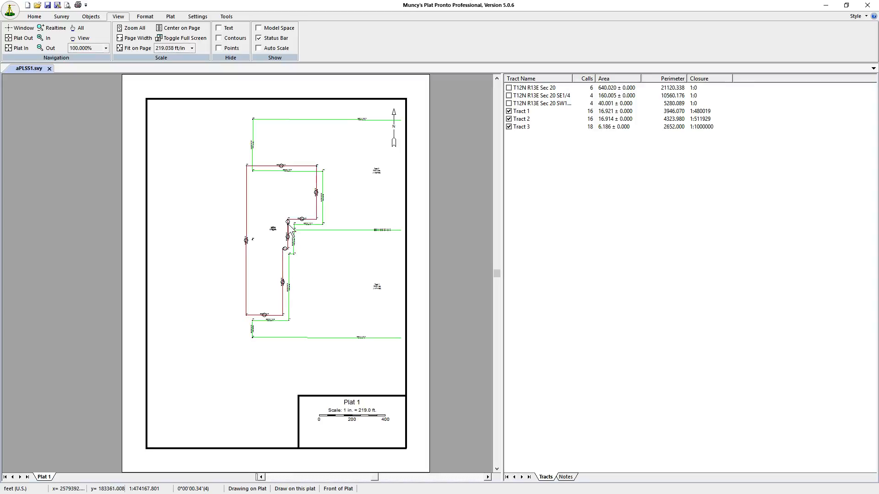
mouse_move(317, 183)
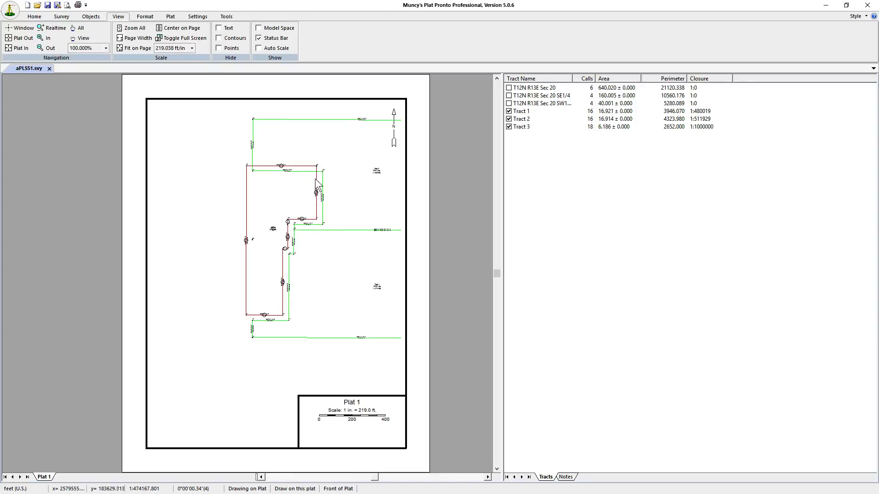
mouse_move(244, 260)
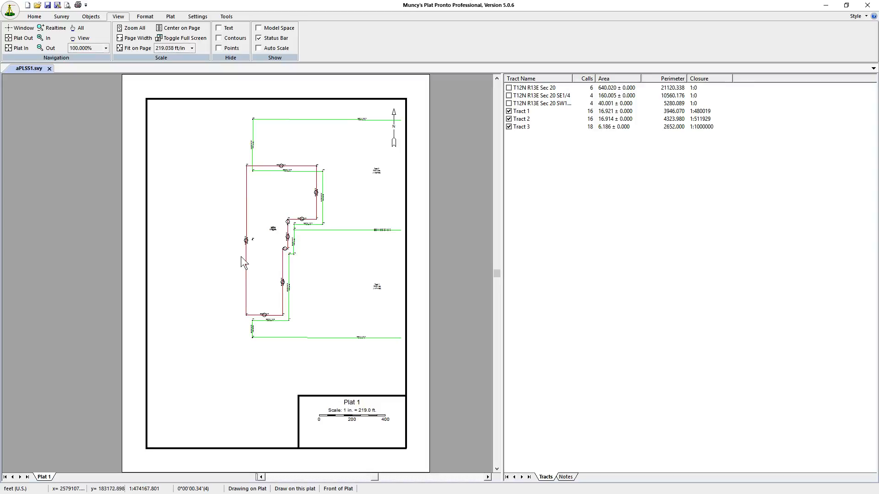
mouse_move(241, 269)
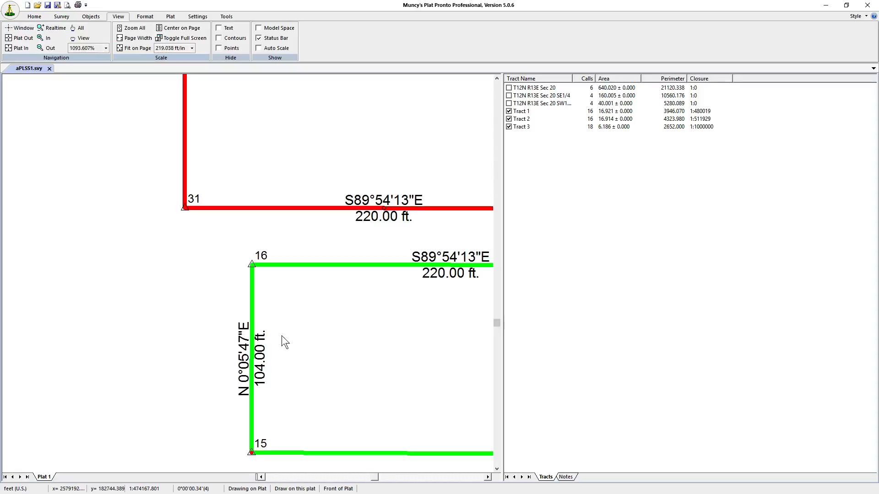
mouse_move(283, 327)
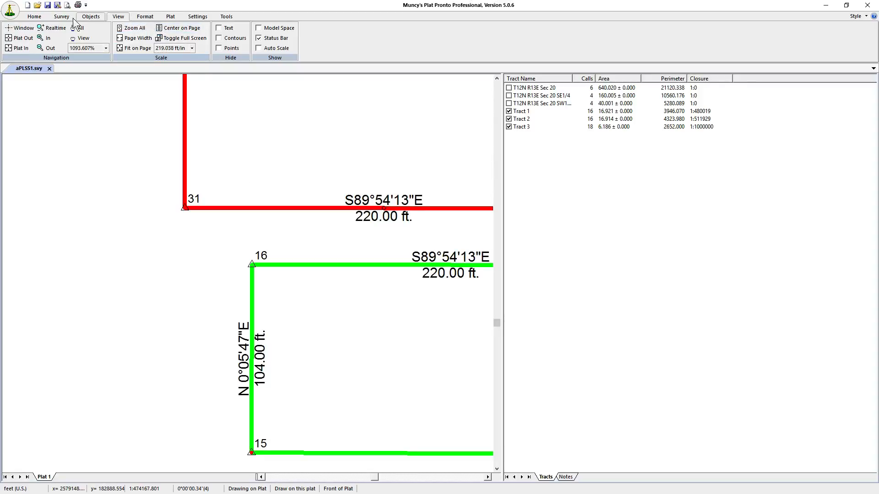
Drag the red tract so its point 31 corner snaps onto point 16.
left_click(61, 16)
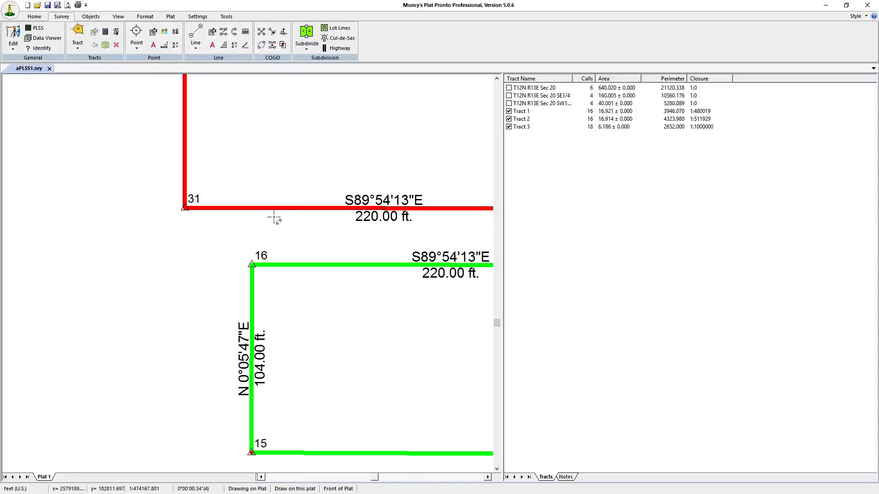
left_click_drag(185, 208, 251, 265)
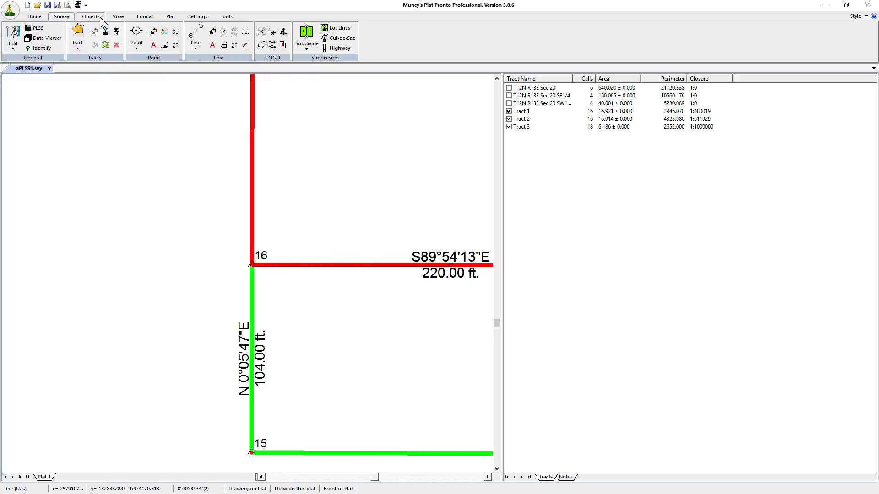
left_click(118, 15)
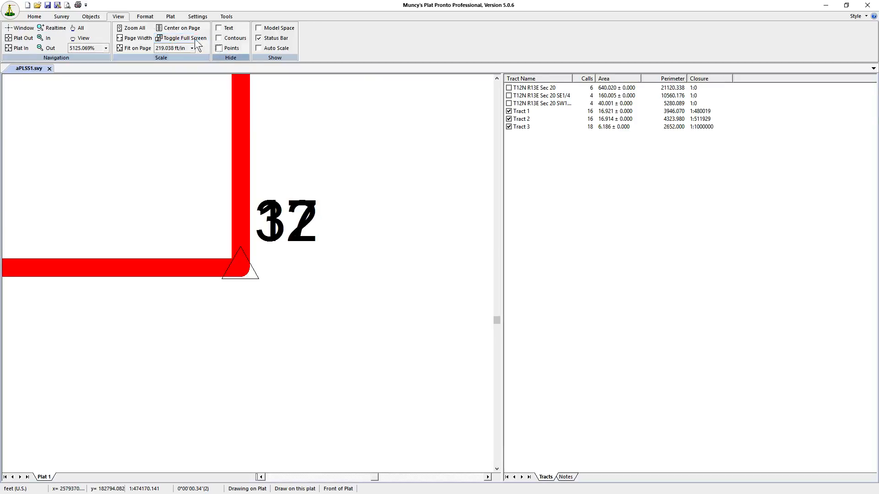
Rebuild the tract at the red corner so it shows the single point number 17.
left_click(60, 16)
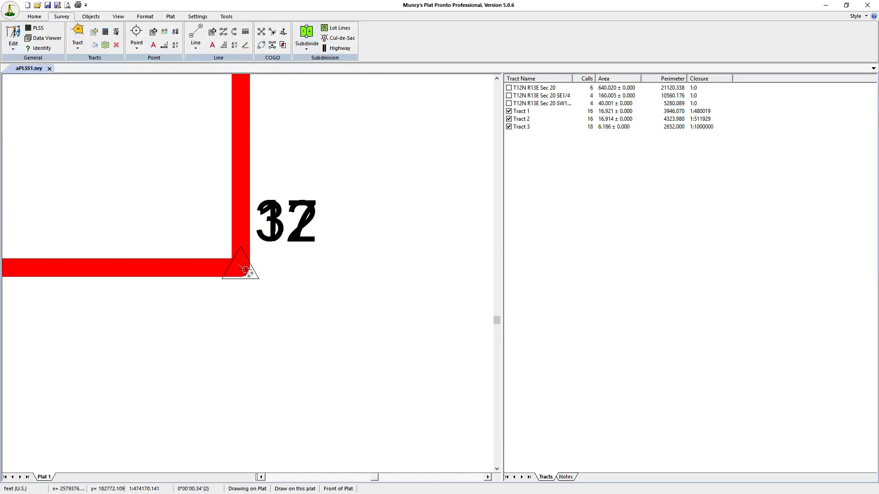
left_click(77, 37)
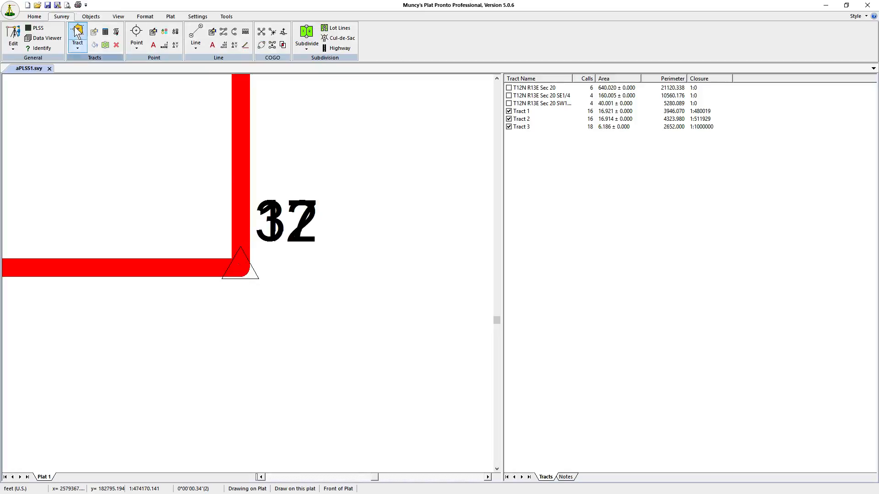
left_click(195, 35)
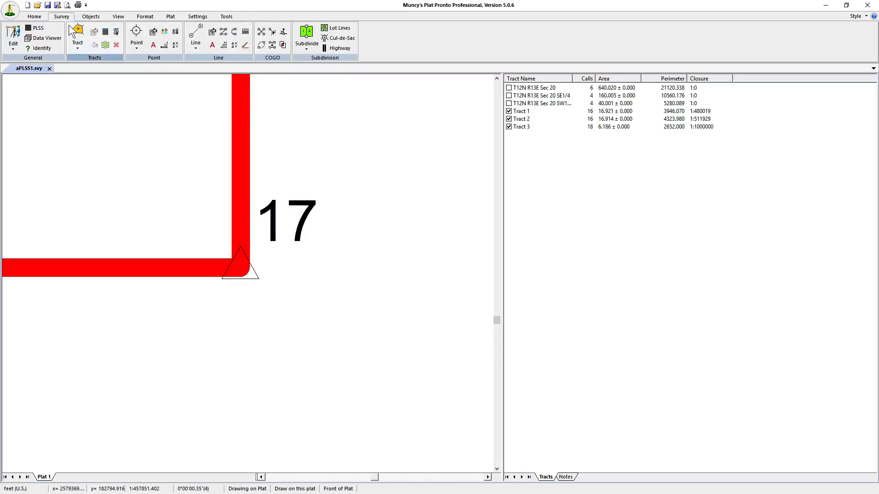
Pan the view along the green tract line.
left_click(117, 16)
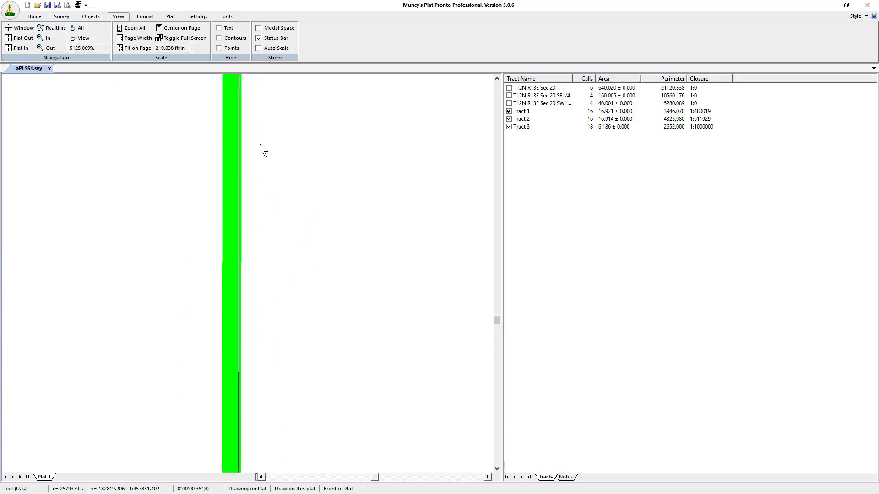
left_click(83, 37)
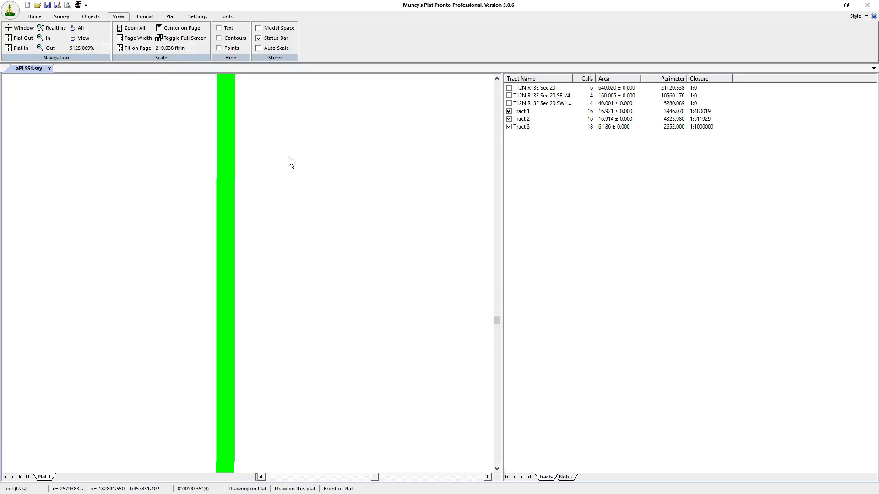
left_click(79, 28)
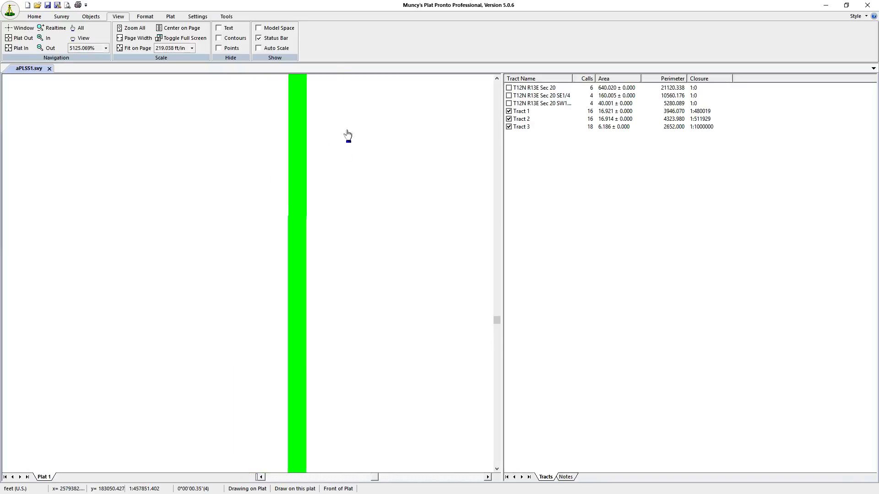
left_click(138, 38)
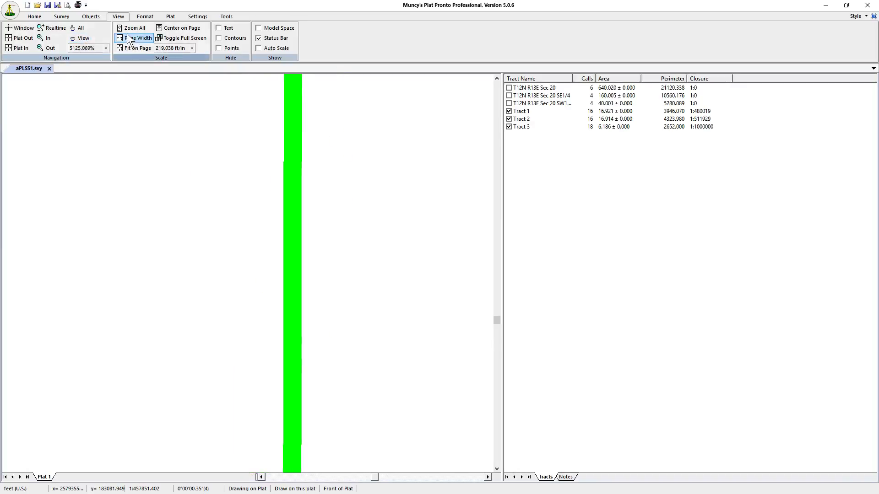
Fit Plat 1 to page width and close in on the green corner with the 22.65 ft. label.
left_click(133, 48)
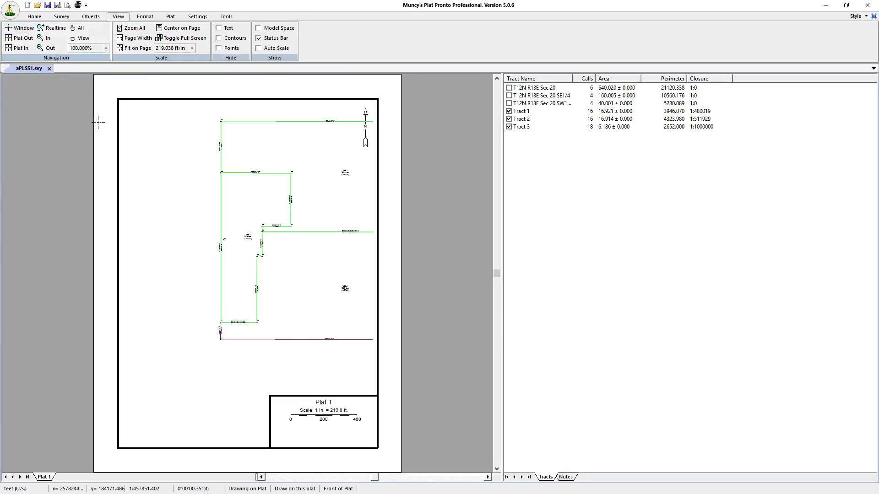
mouse_move(250, 239)
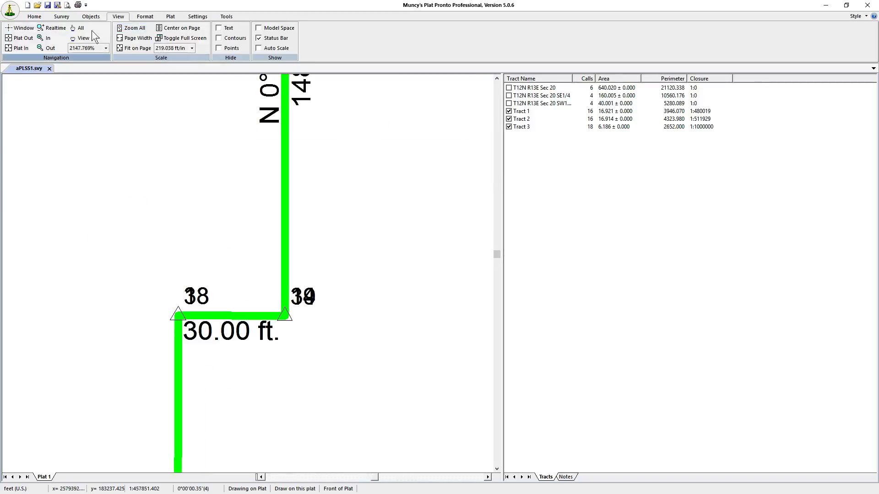
left_click(61, 16)
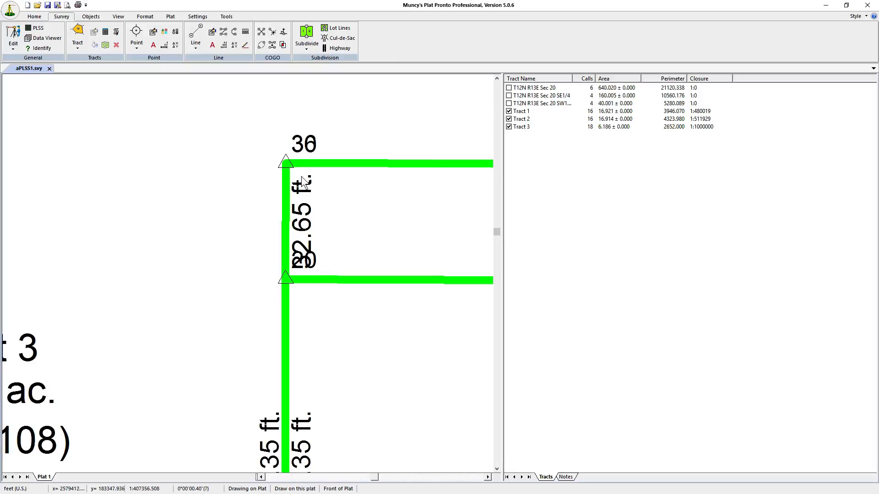
mouse_move(264, 60)
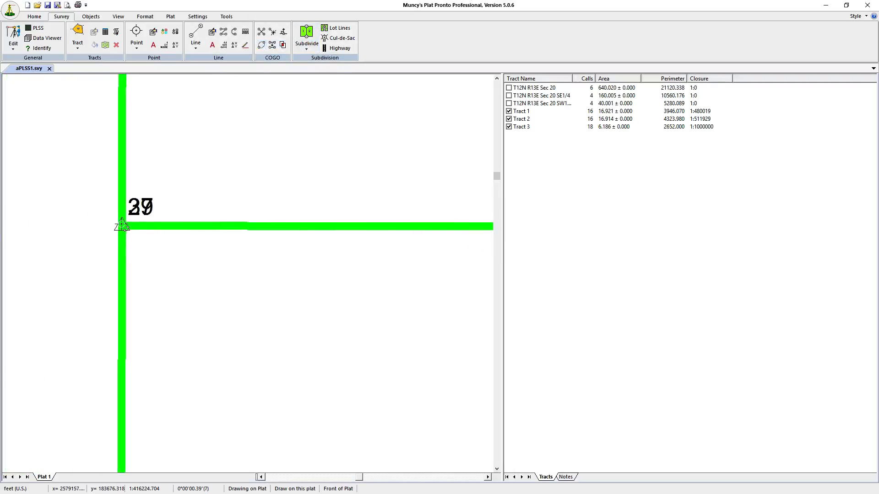
Resolve the overlapping corner point numbers and return to the full Plat 1 page.
left_click(122, 226)
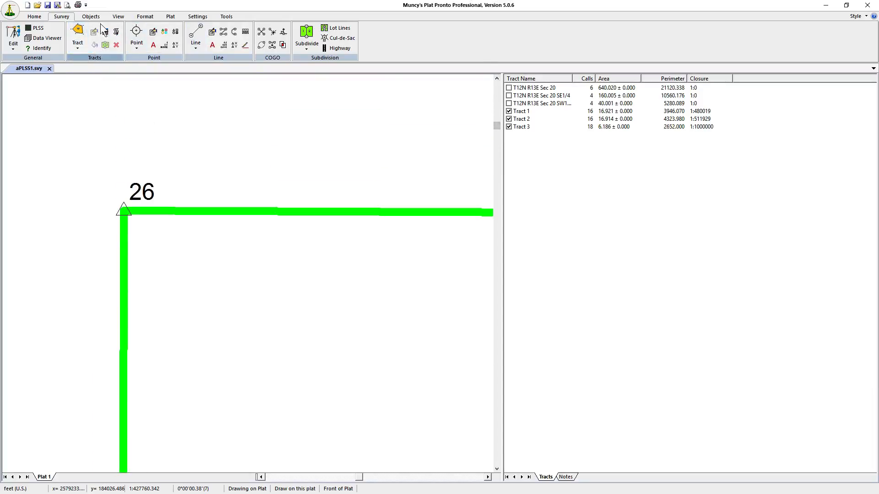
left_click(118, 15)
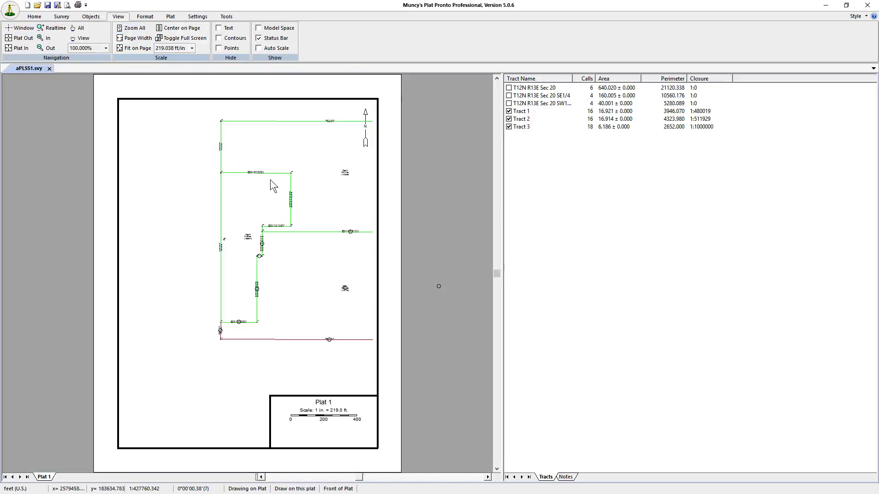
Rescale Plat 1 to 789.5 ft/in and window-zoom onto the three merged tracts.
left_click(19, 47)
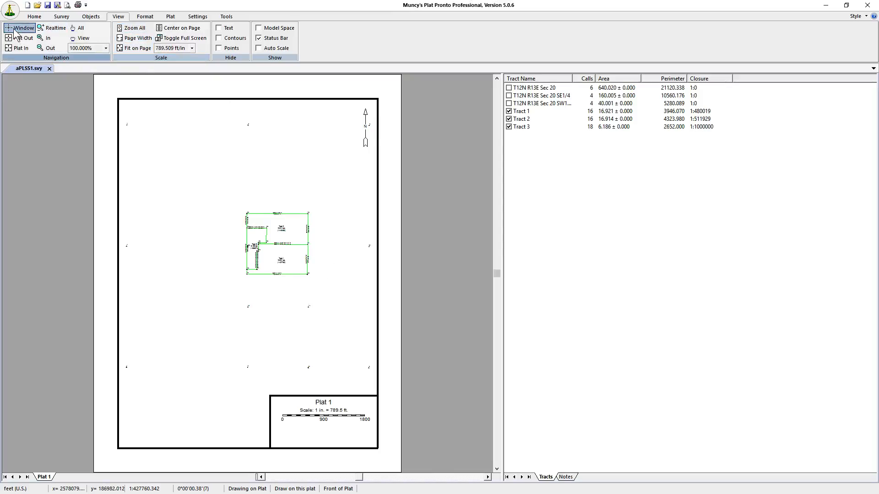
left_click(23, 28)
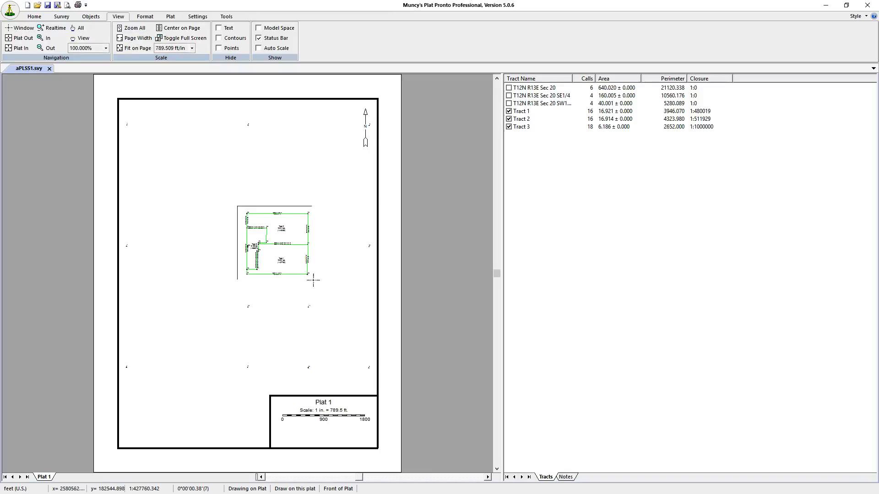
left_click(48, 38)
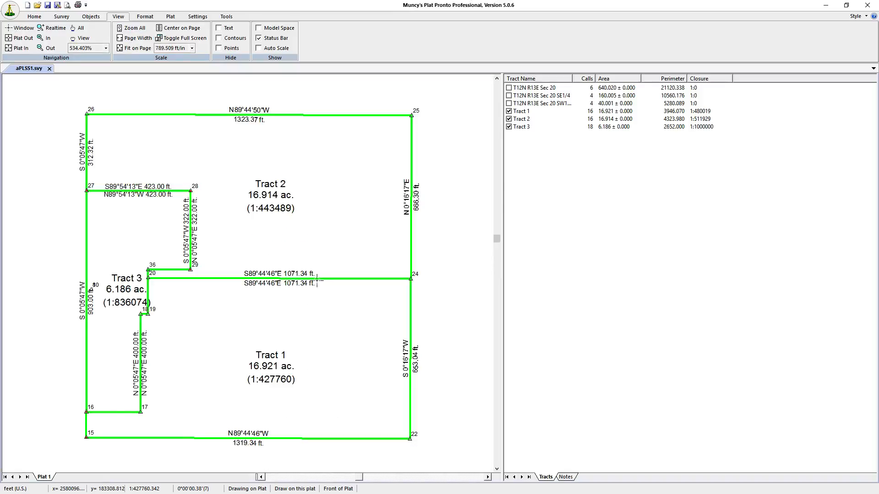
mouse_move(184, 280)
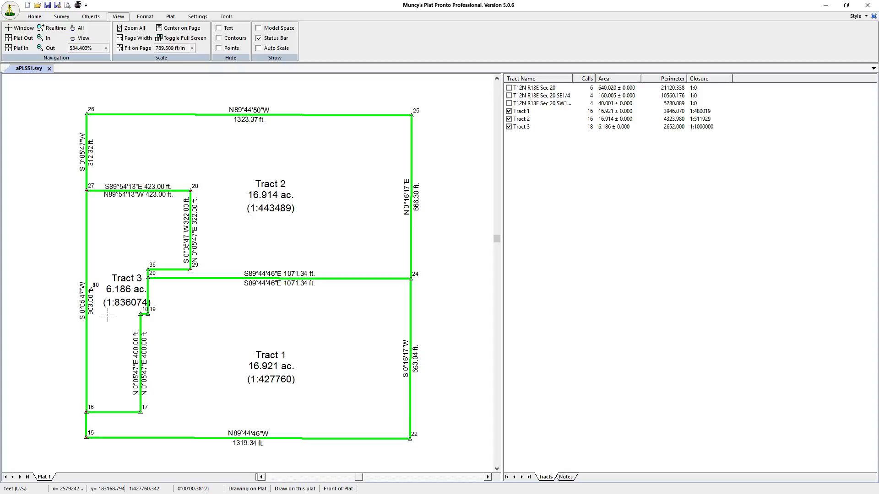
mouse_move(139, 314)
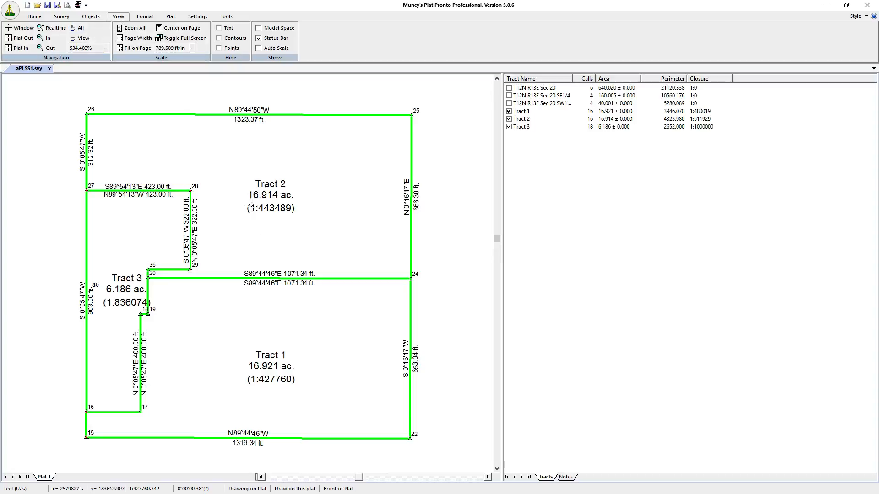
mouse_move(220, 180)
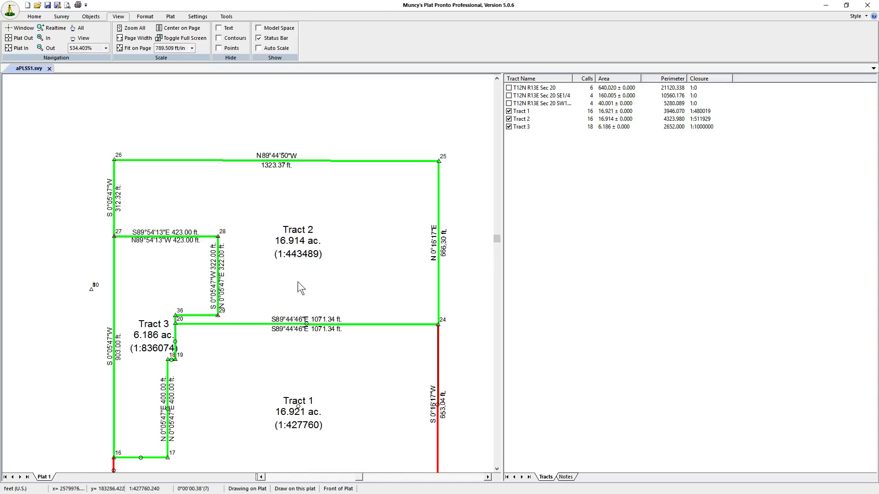
mouse_move(126, 480)
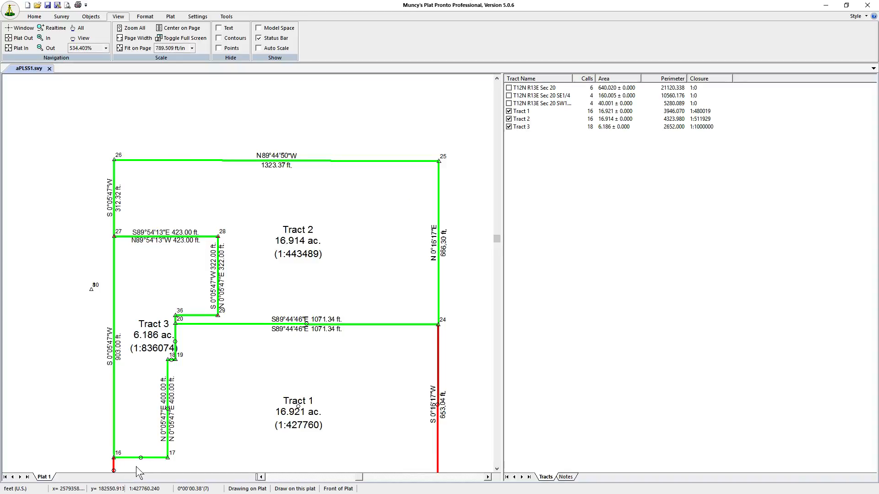
mouse_move(237, 109)
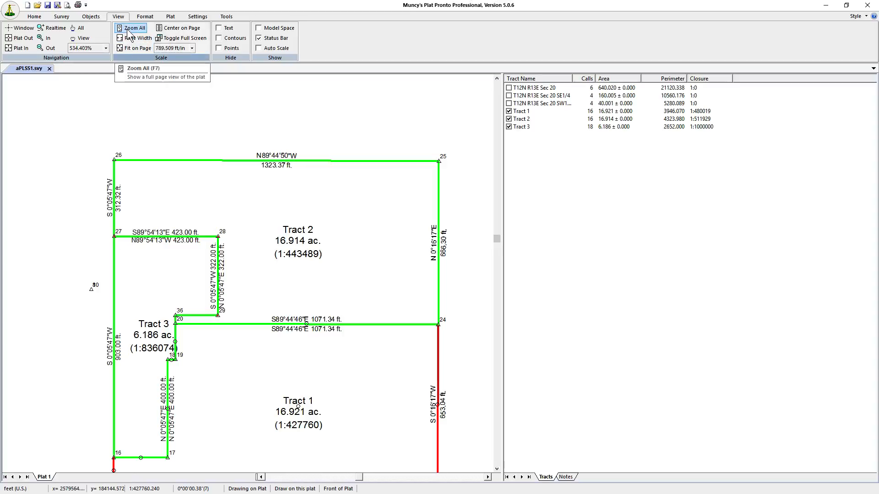
Show the whole page, turn on the T12N R13E Sec 20 tract, and fit page width.
left_click(134, 28)
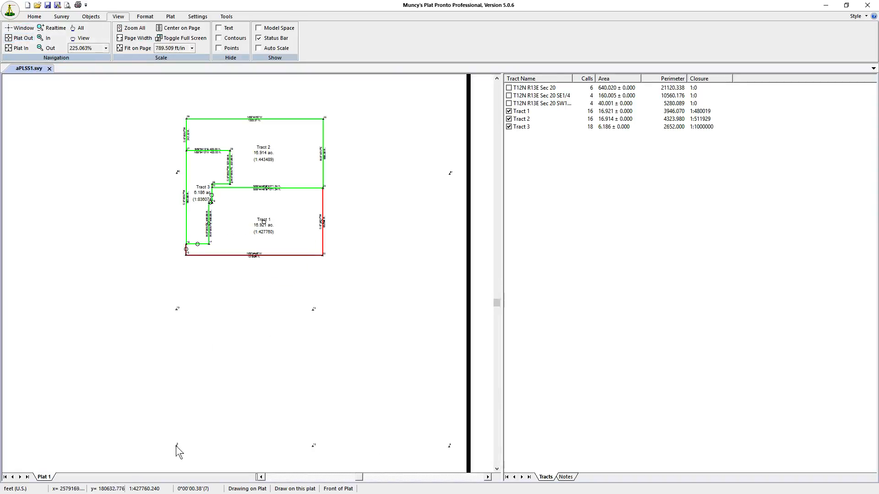
left_click(508, 87)
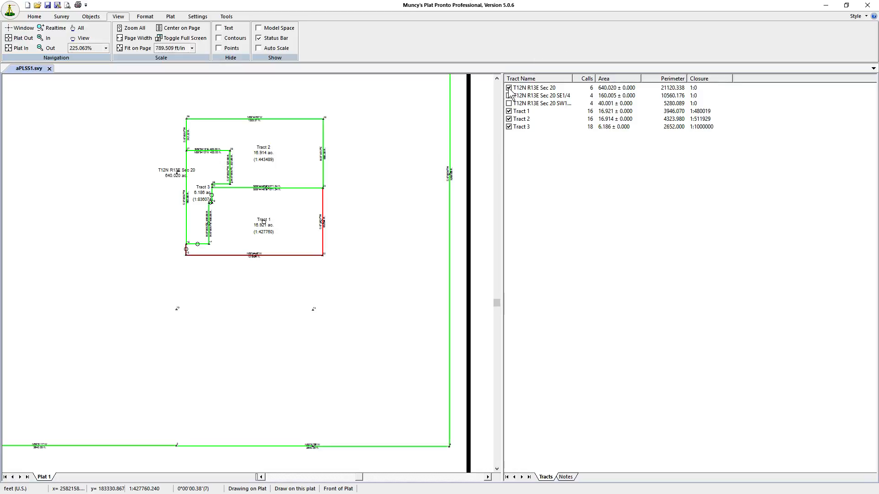
left_click(509, 87)
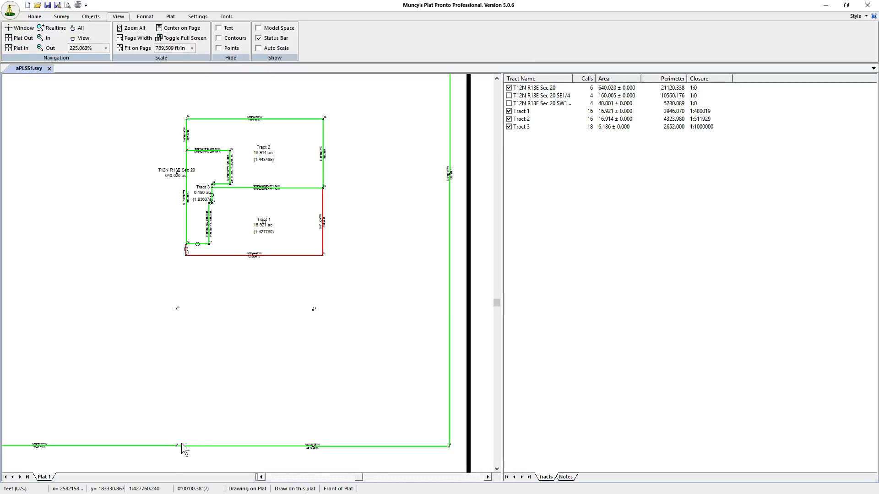
mouse_move(186, 264)
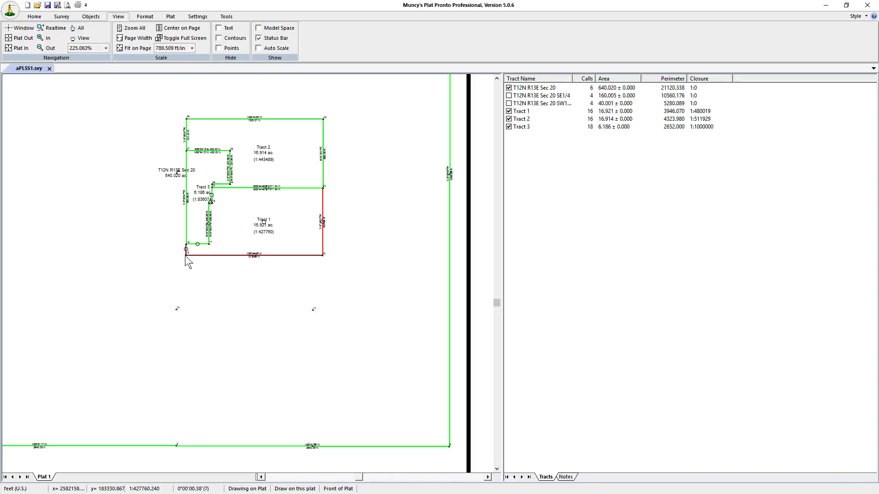
mouse_move(178, 451)
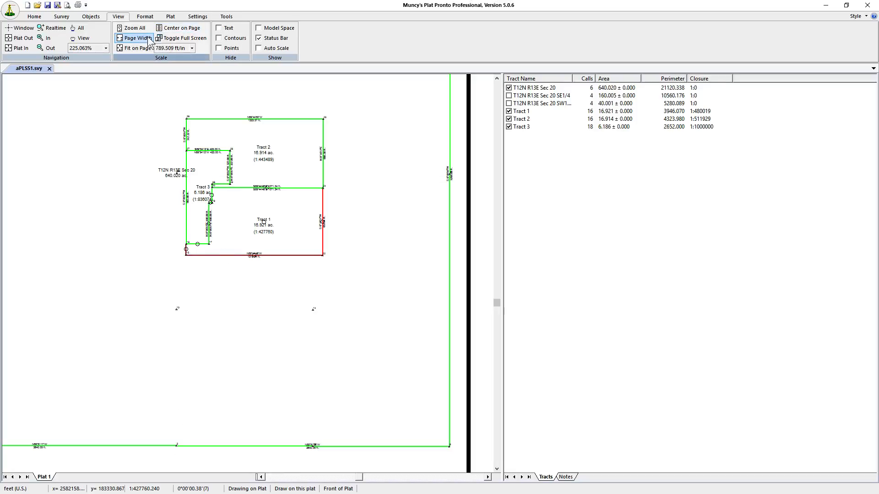
left_click(61, 16)
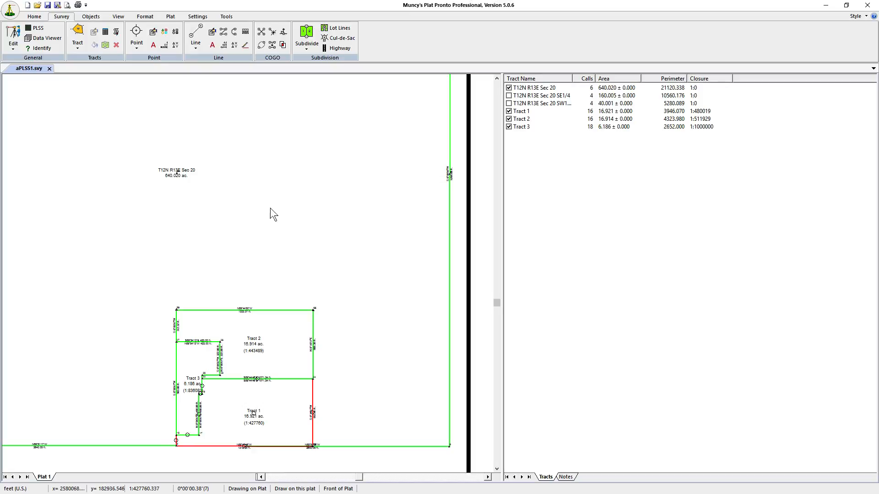
mouse_move(138, 89)
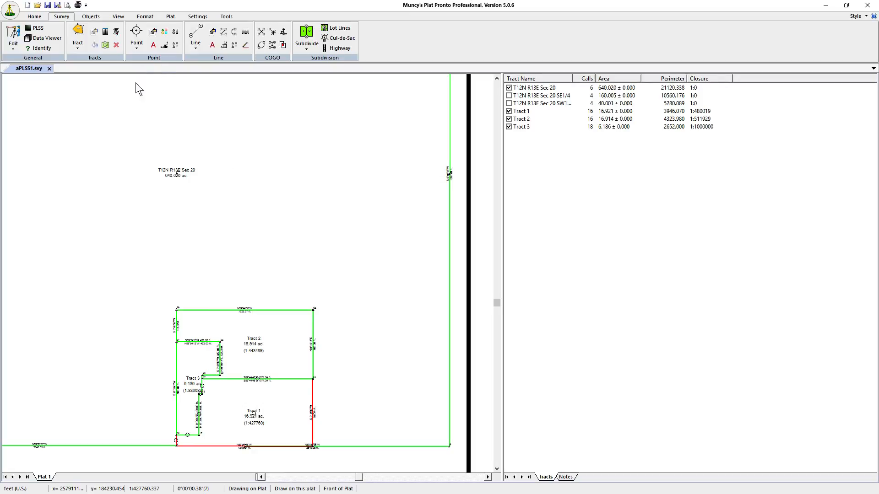
mouse_move(256, 71)
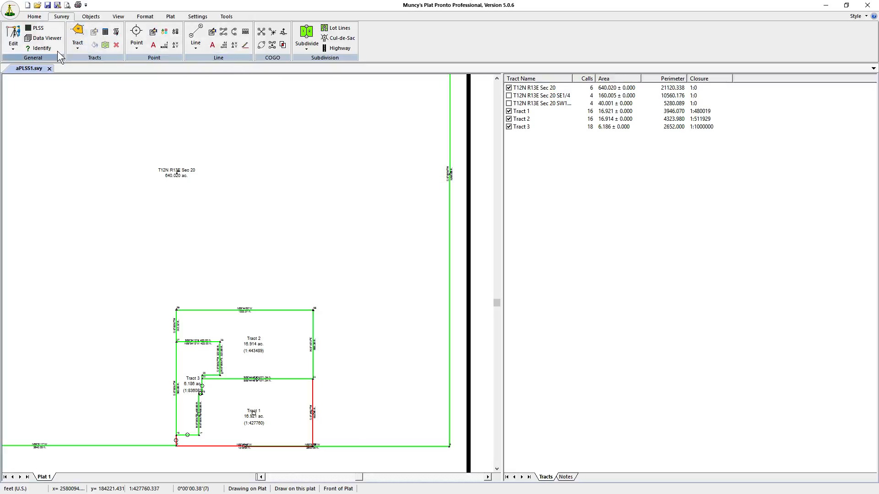
Show the full Plat 1 page with Section 20 enclosing Tracts 1–3.
left_click(117, 15)
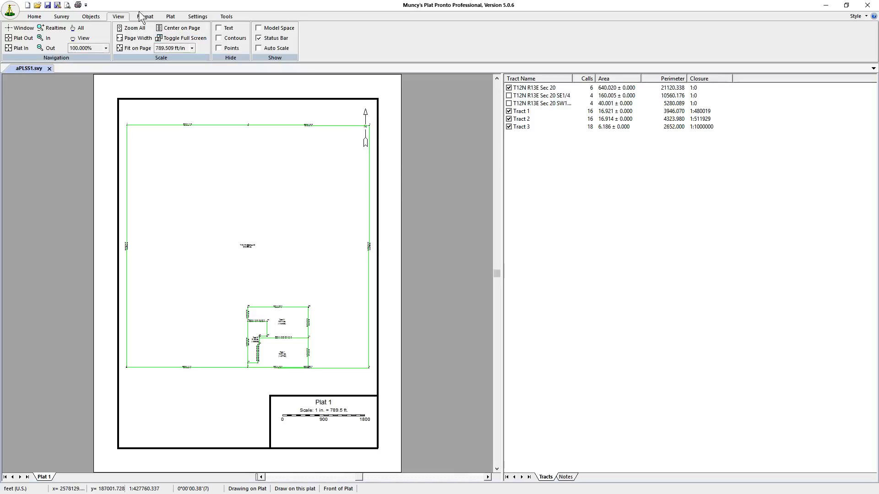
mouse_move(327, 328)
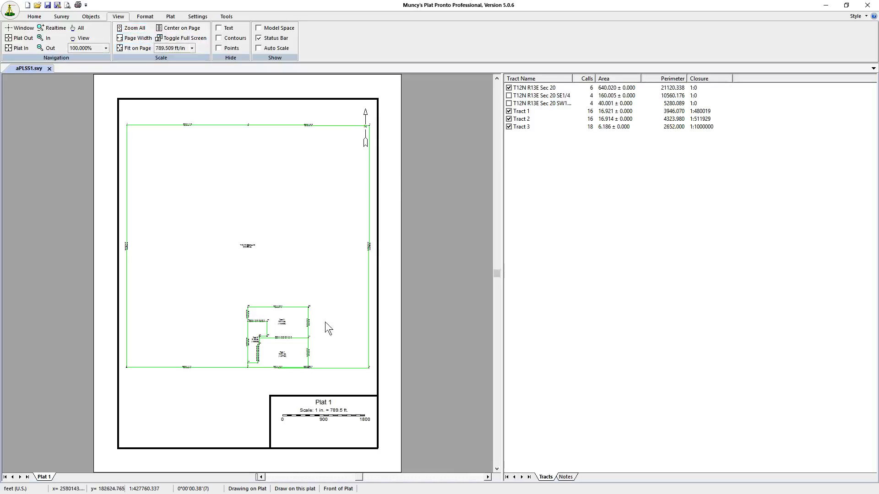
mouse_move(277, 357)
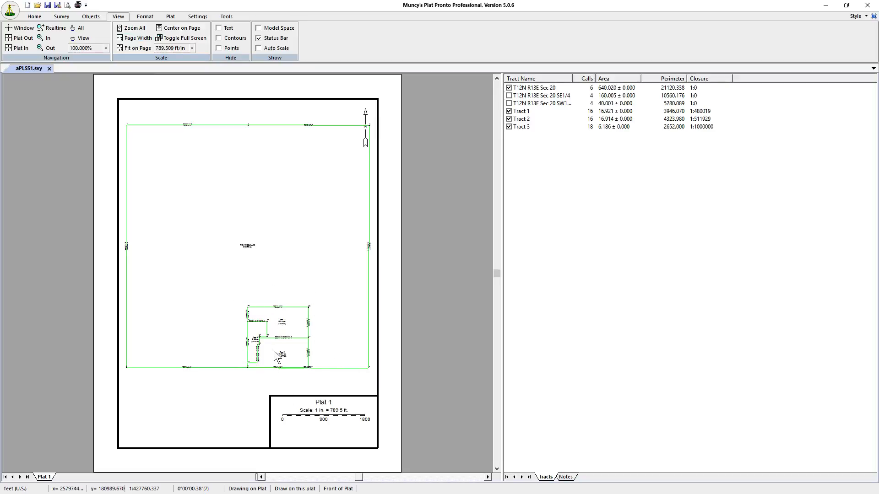
Create a new Plat 2 that shows tract data only.
left_click(170, 15)
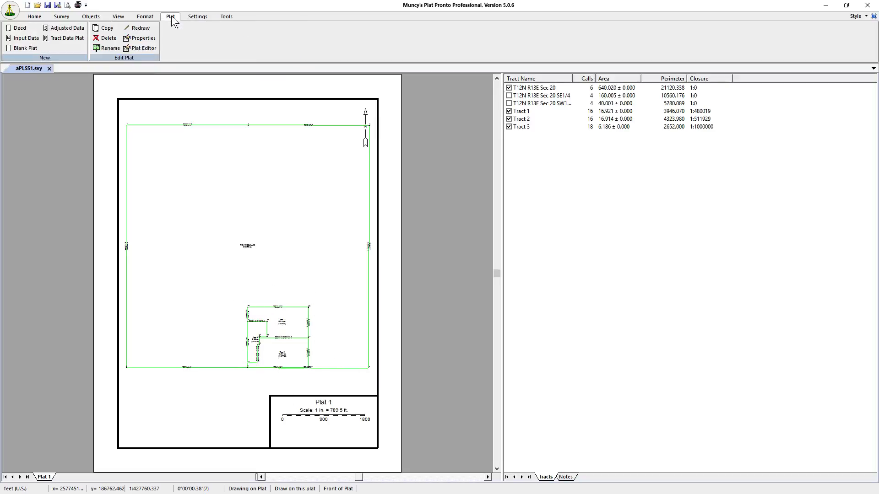
left_click(20, 27)
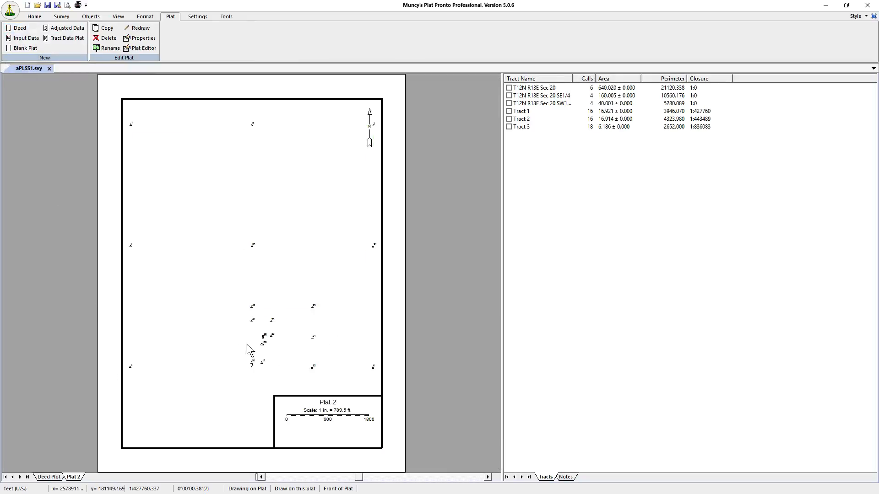
left_click(196, 15)
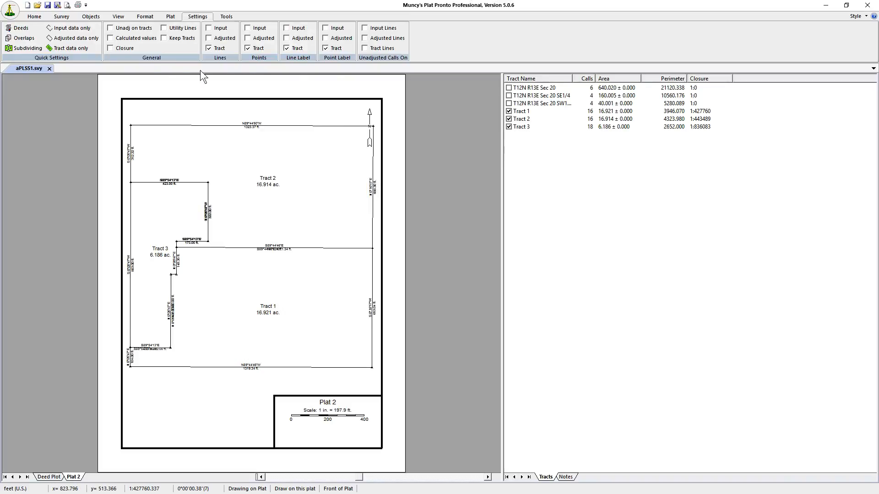
left_click(61, 17)
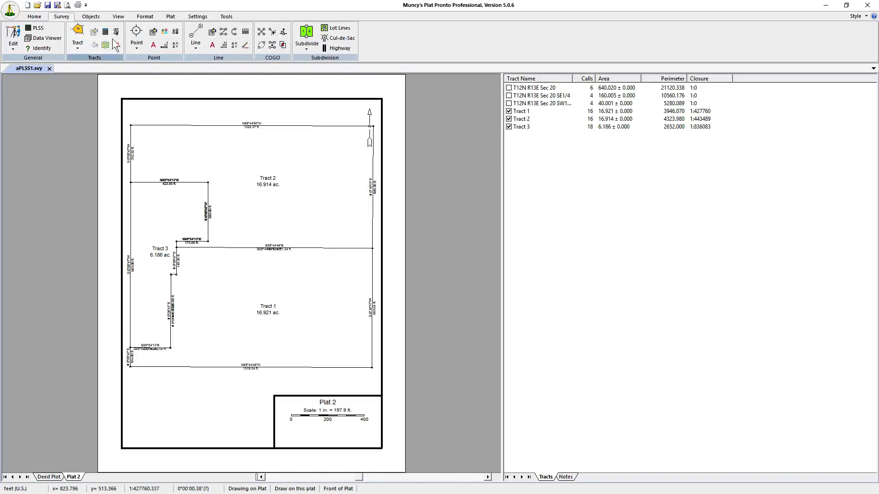
Set Plat 2's scale to 300 ft/in.
left_click(117, 16)
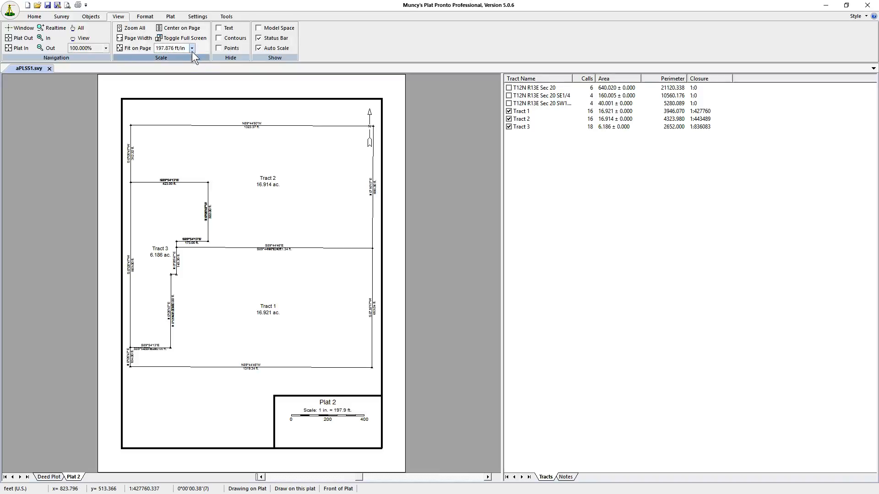
left_click(192, 48)
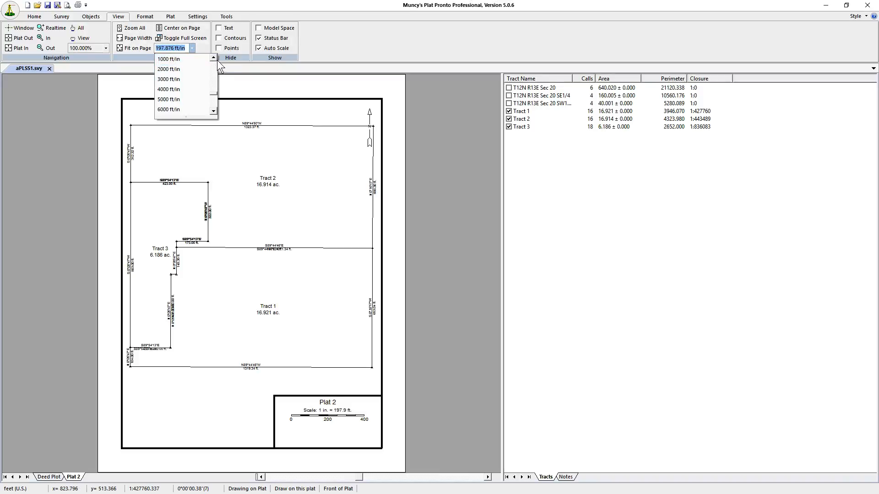
left_click(192, 48)
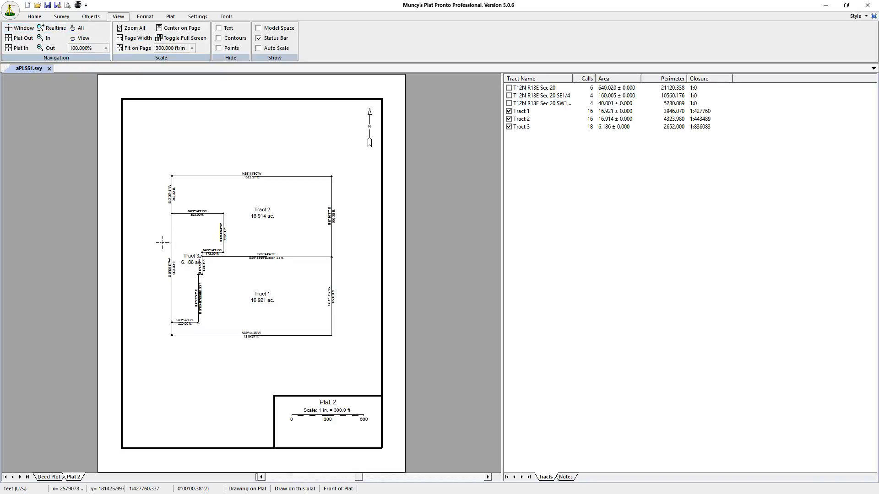
Give Tract 3's 32.65, 173.00 and 30.00 ft labels leadered offsets, then view the whole page.
left_click(46, 38)
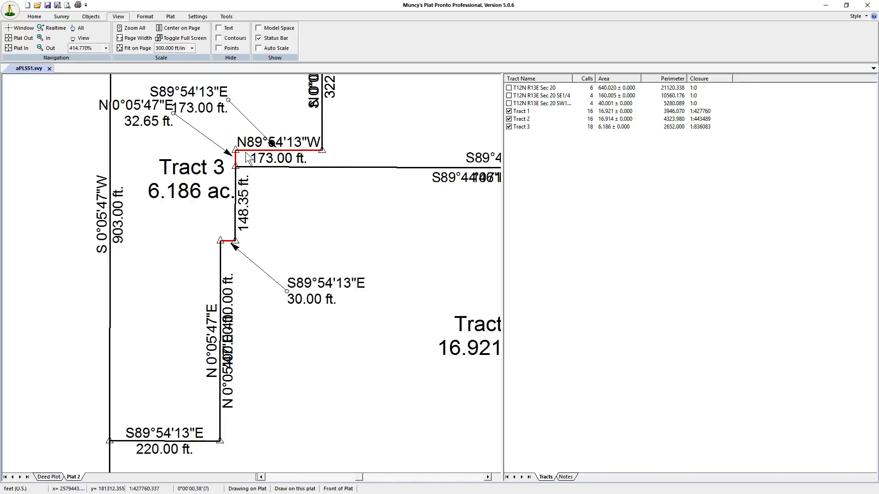
mouse_move(230, 106)
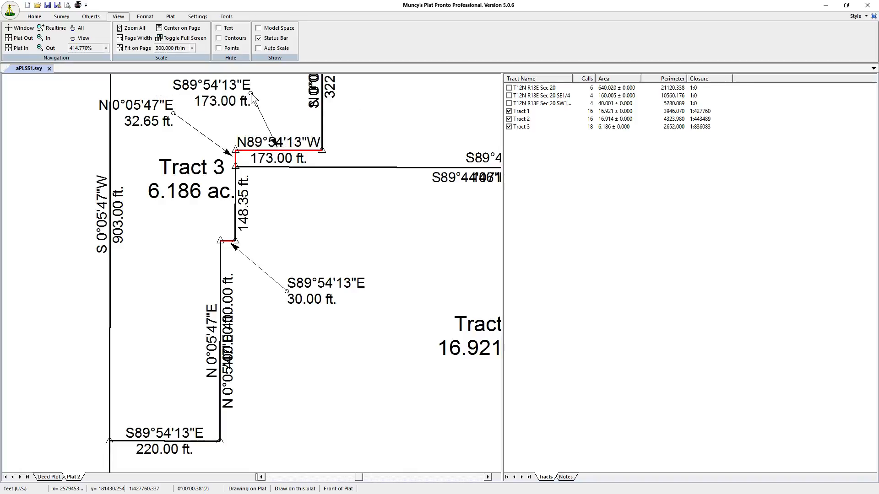
left_click(130, 28)
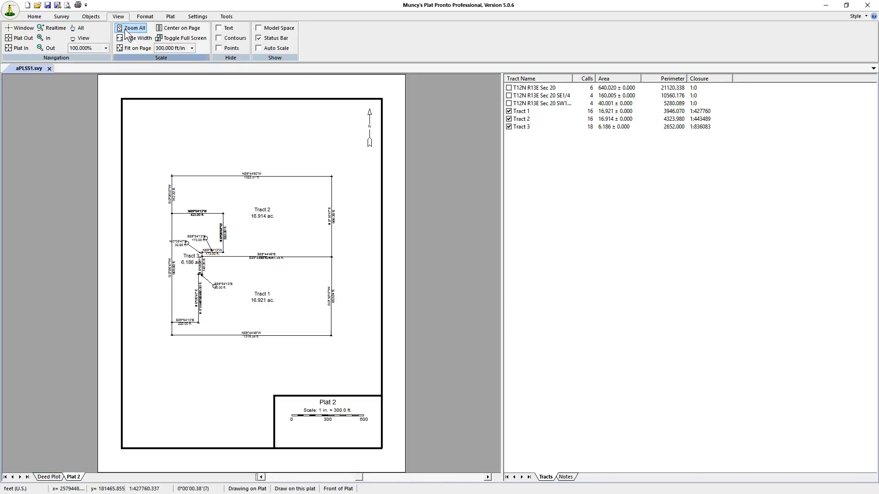